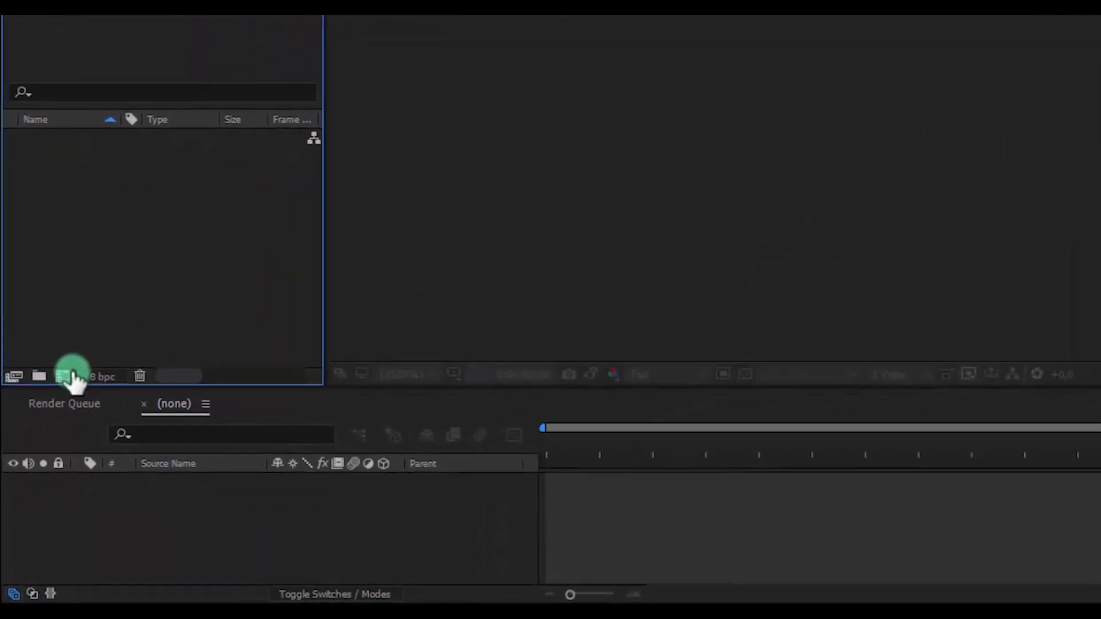
Create a composition named 'Space Flag' using HDTV 1080 29.97 with an 8-second duration.
{"action": "left_click", "coordinate": [63, 376]}
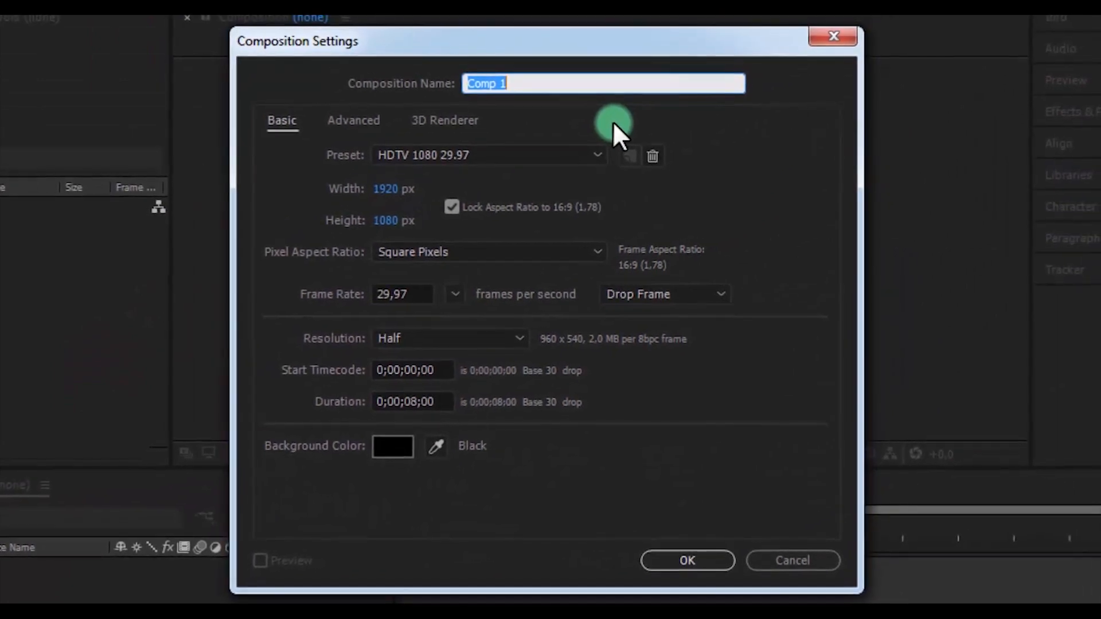
{"action": "type", "text": "Space Flag"}
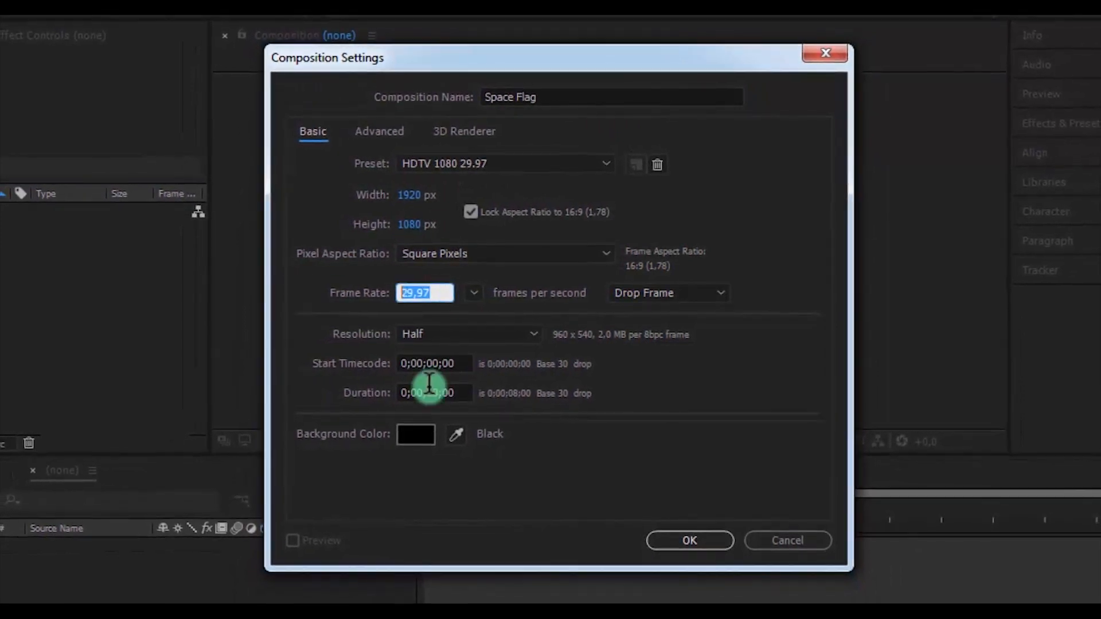
{"action": "left_click", "coordinate": [705, 526]}
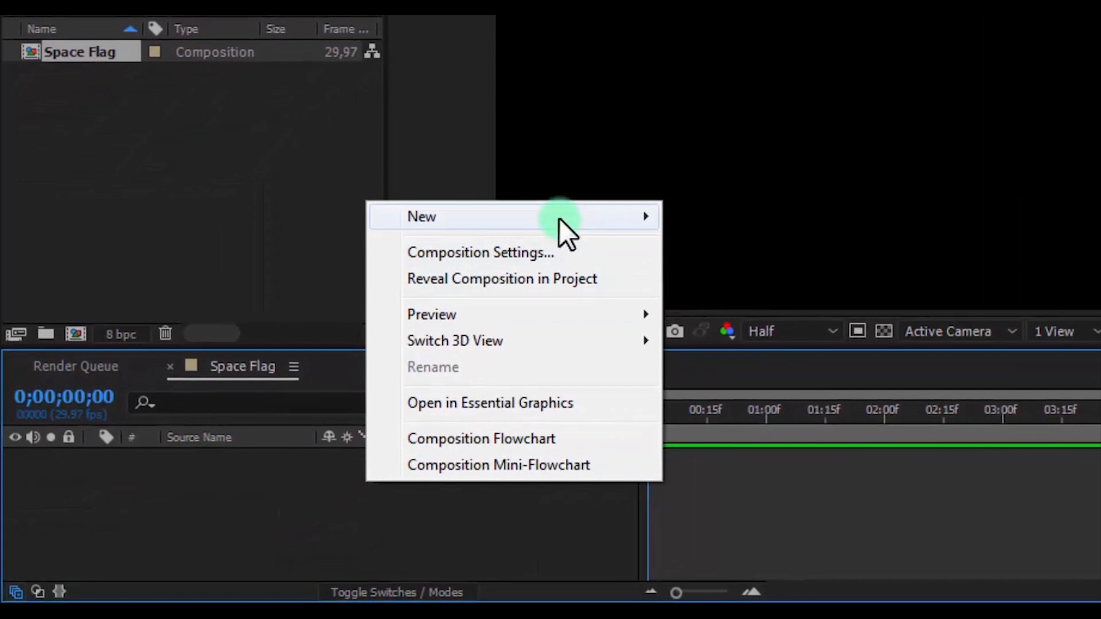
Add a black 1920×1080 solid named 'Stars' to the composition.
{"action": "left_click", "coordinate": [479, 253]}
{"action": "type", "text": "Stars"}
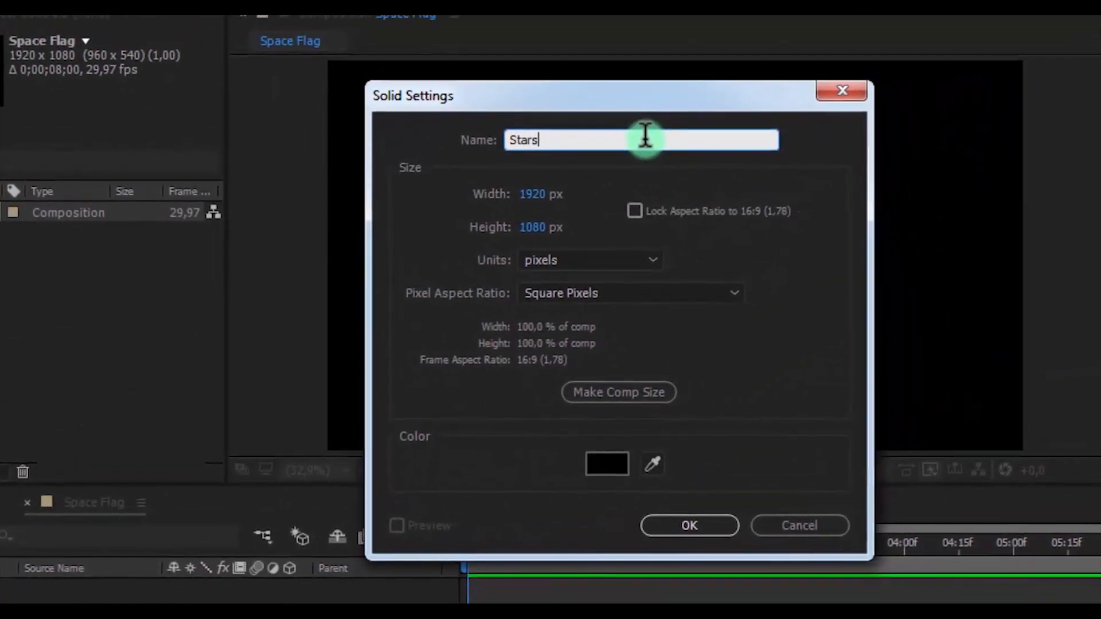
{"action": "left_click", "coordinate": [657, 526]}
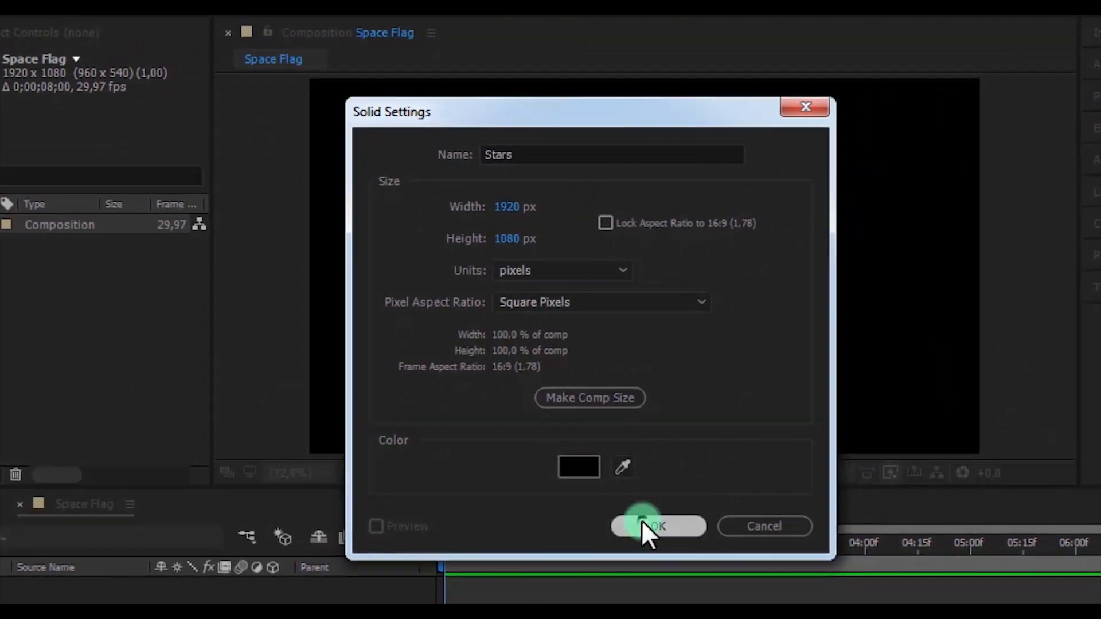
{"action": "left_click", "coordinate": [656, 525]}
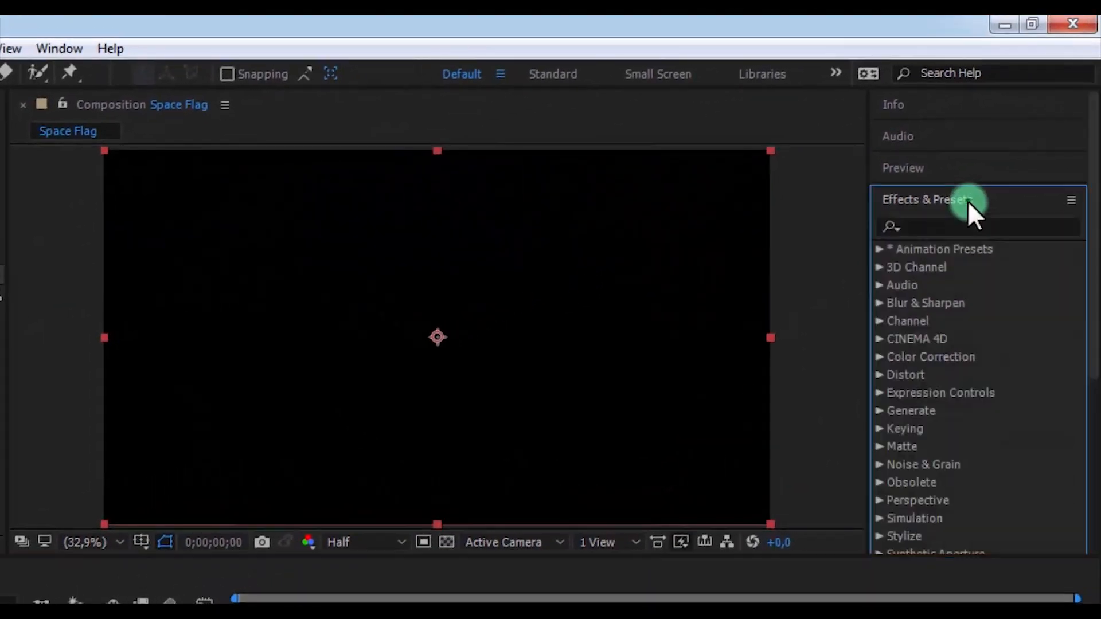
Apply CC Particle World to Stars: Faded Sphere particles, sizes 0.02, 100% variation and opacity, white.
{"action": "type", "text": "par"}
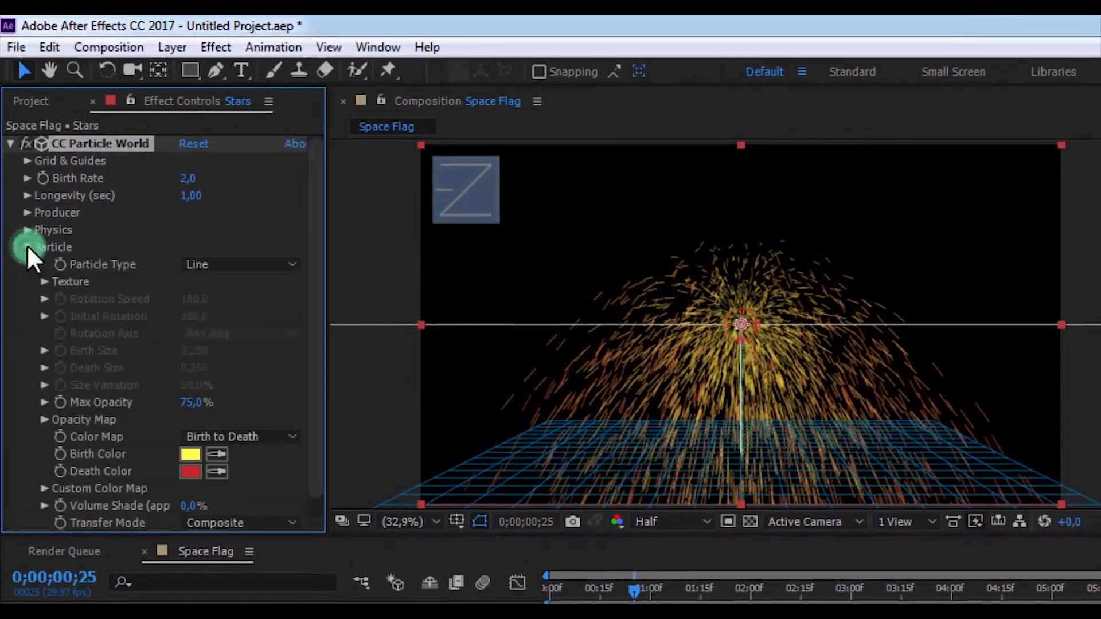
{"action": "left_click", "coordinate": [238, 264]}
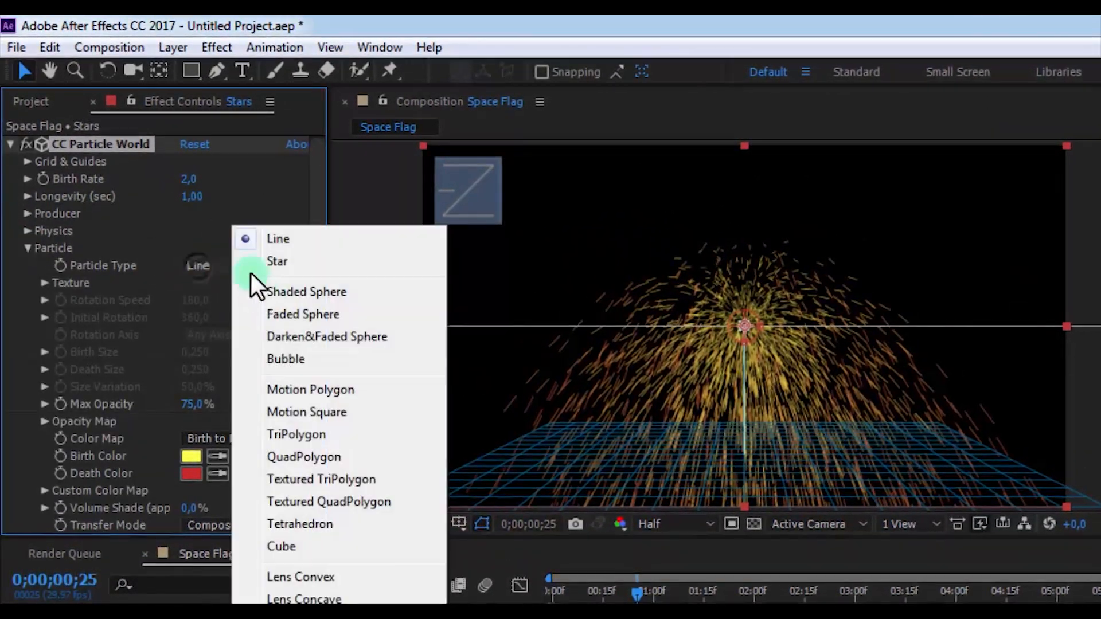
{"action": "left_click", "coordinate": [304, 313]}
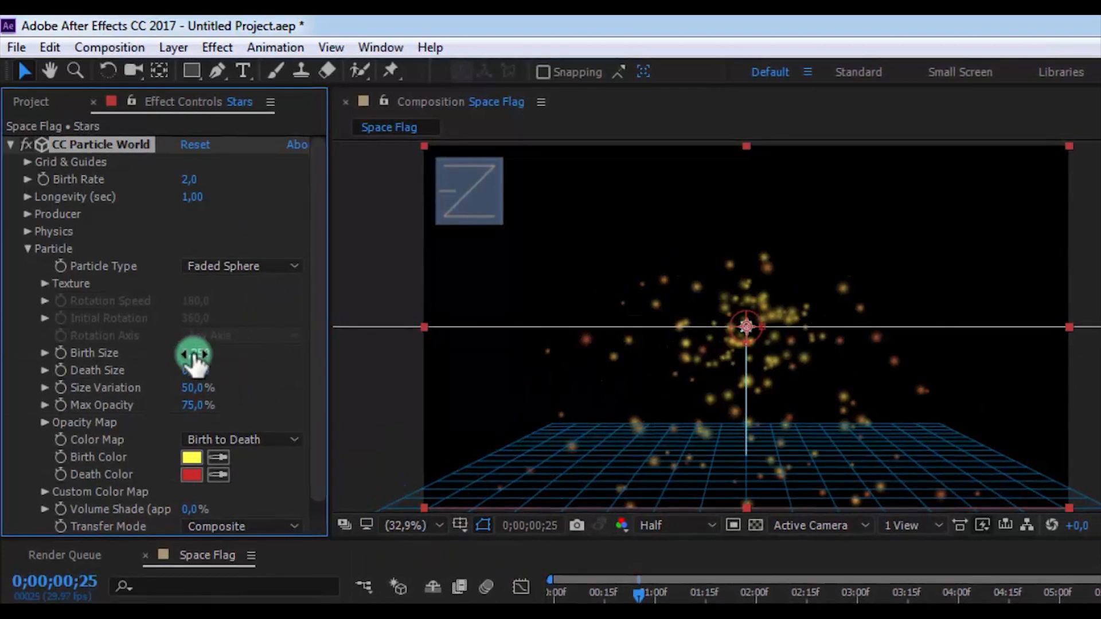
{"action": "left_click_drag", "start_coordinate": [197, 354], "coordinate": [203, 355]}
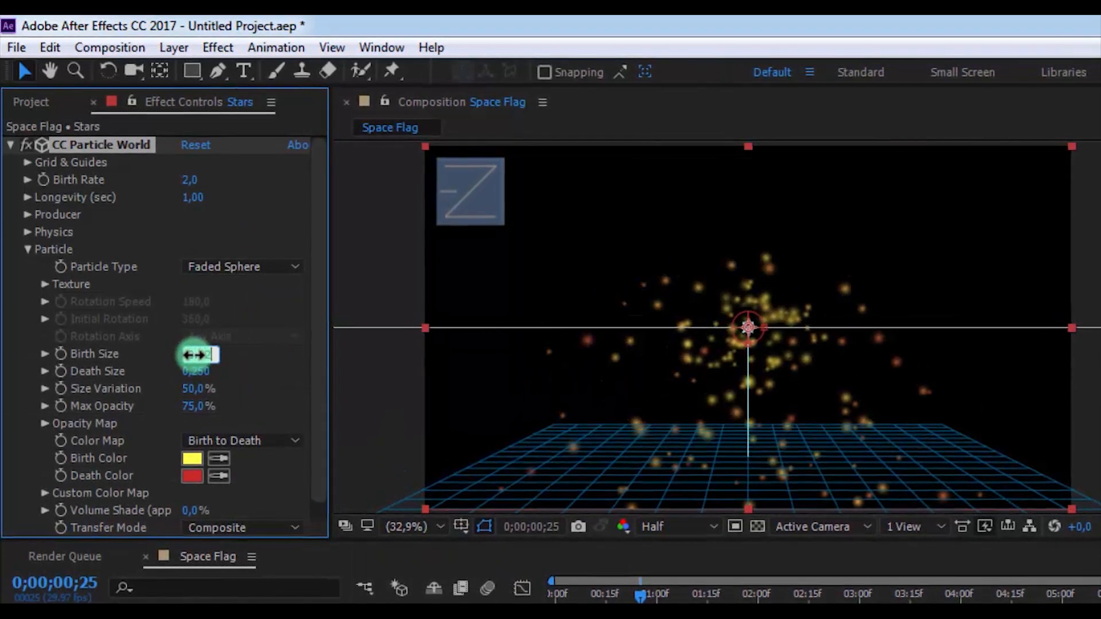
{"action": "left_click_drag", "start_coordinate": [210, 354], "coordinate": [207, 372]}
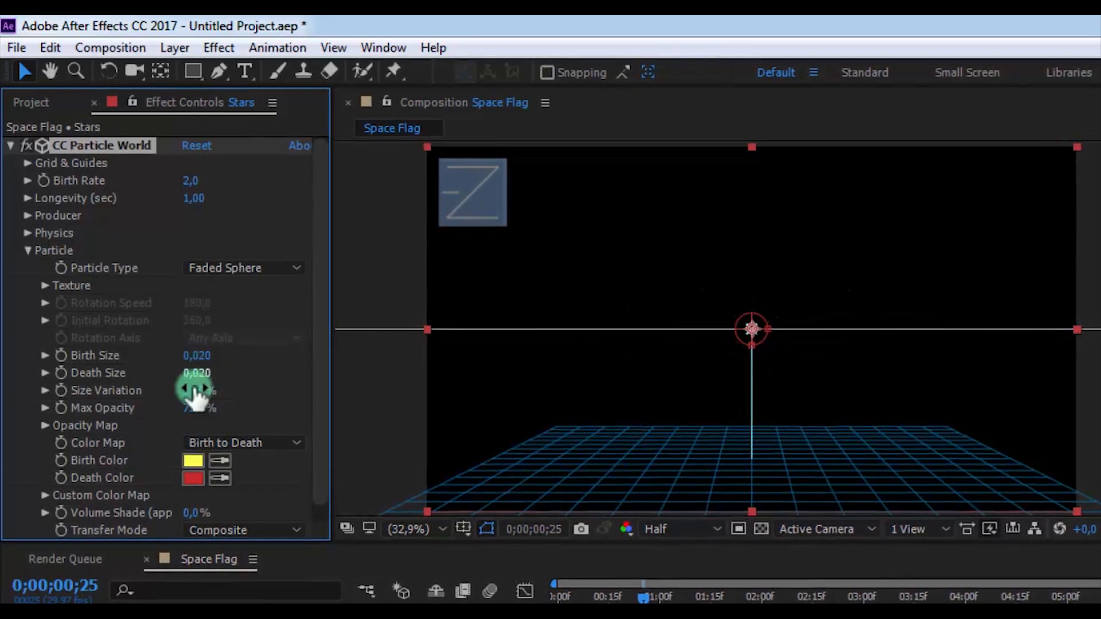
{"action": "left_click_drag", "start_coordinate": [203, 391], "coordinate": [218, 410]}
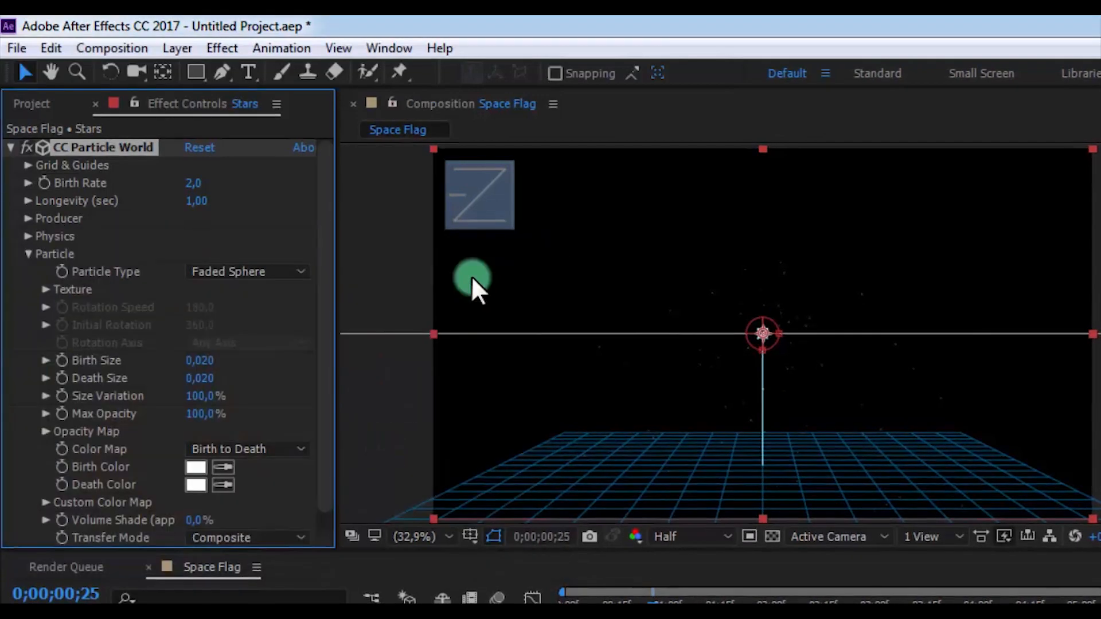
{"action": "left_click", "coordinate": [28, 254]}
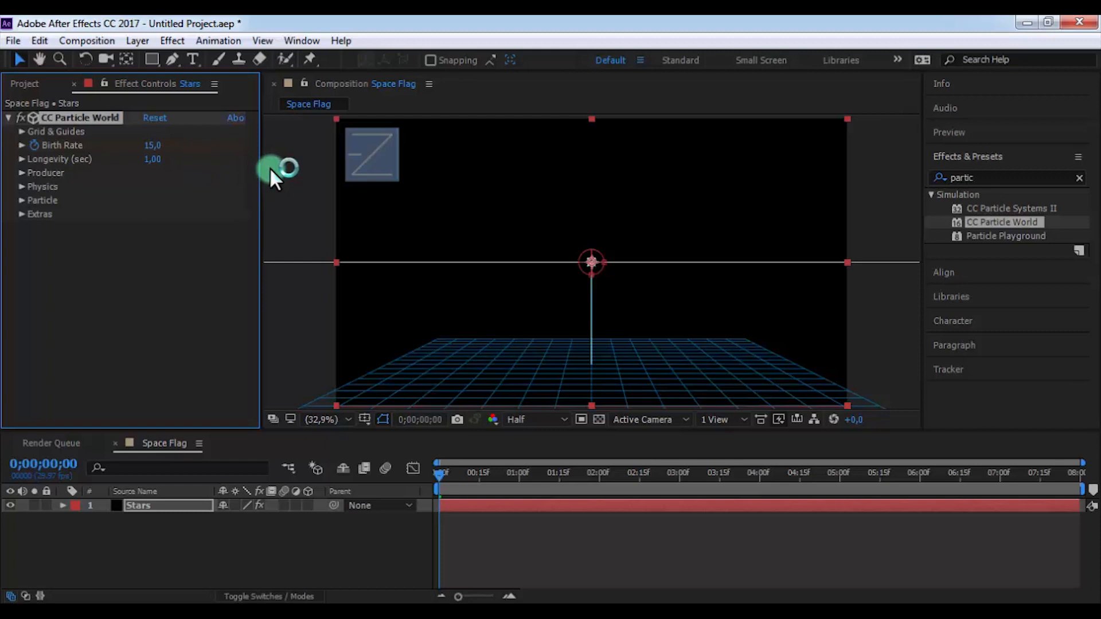
Keyframe Stars' birth rate 15 to 0 by 1;04, with longevity 15 and gravity 0.
{"action": "left_click", "coordinate": [949, 132]}
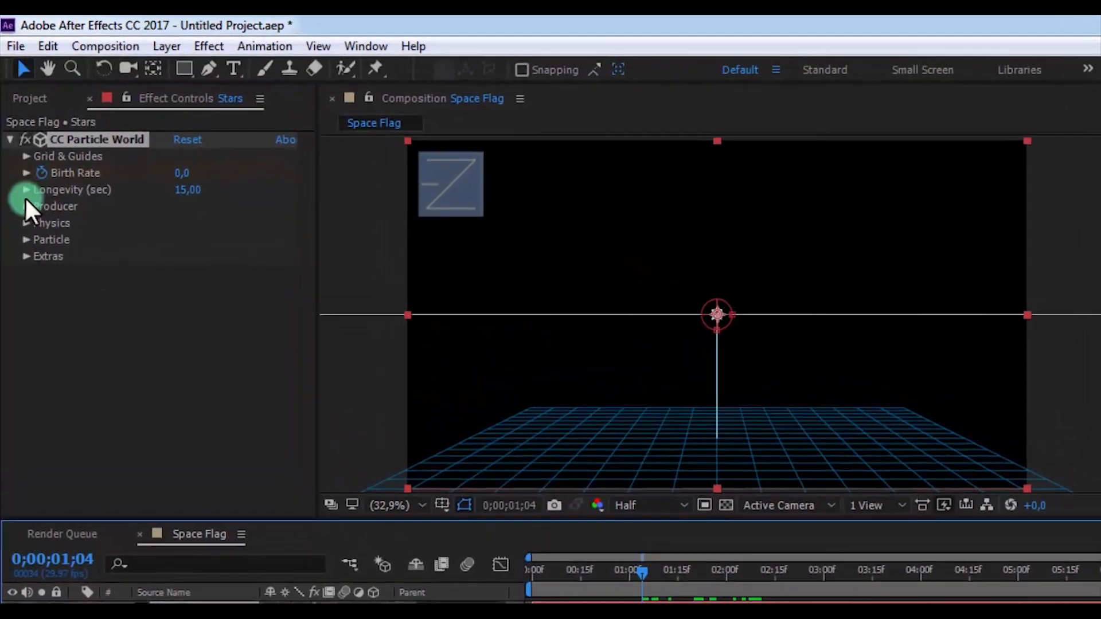
{"action": "left_click", "coordinate": [26, 223]}
{"action": "type", "text": "0"}
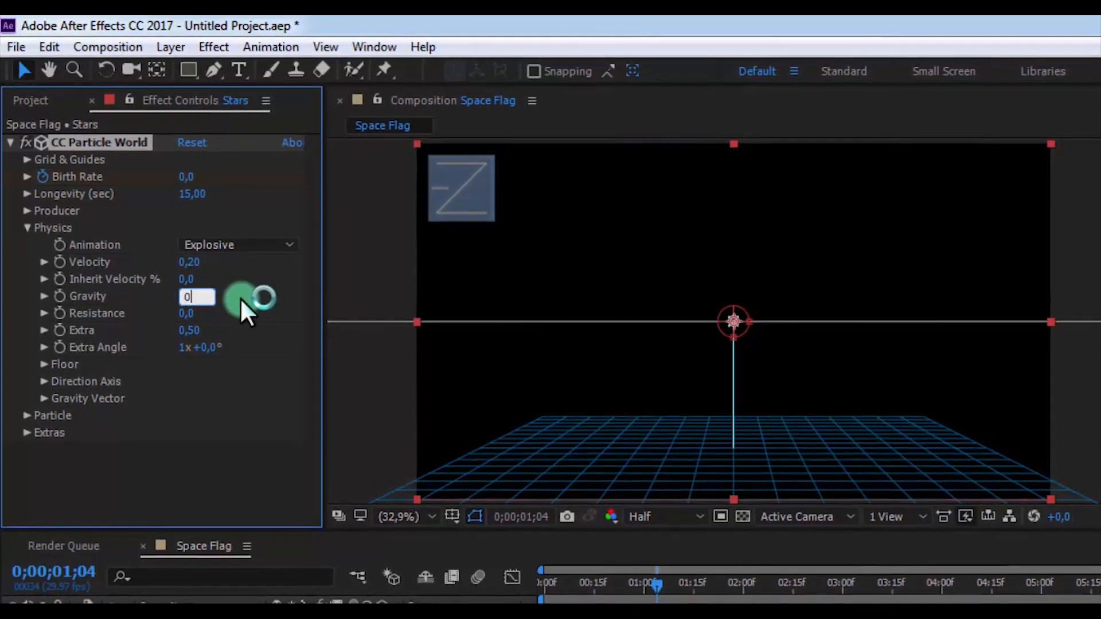
{"action": "left_click", "coordinate": [25, 228]}
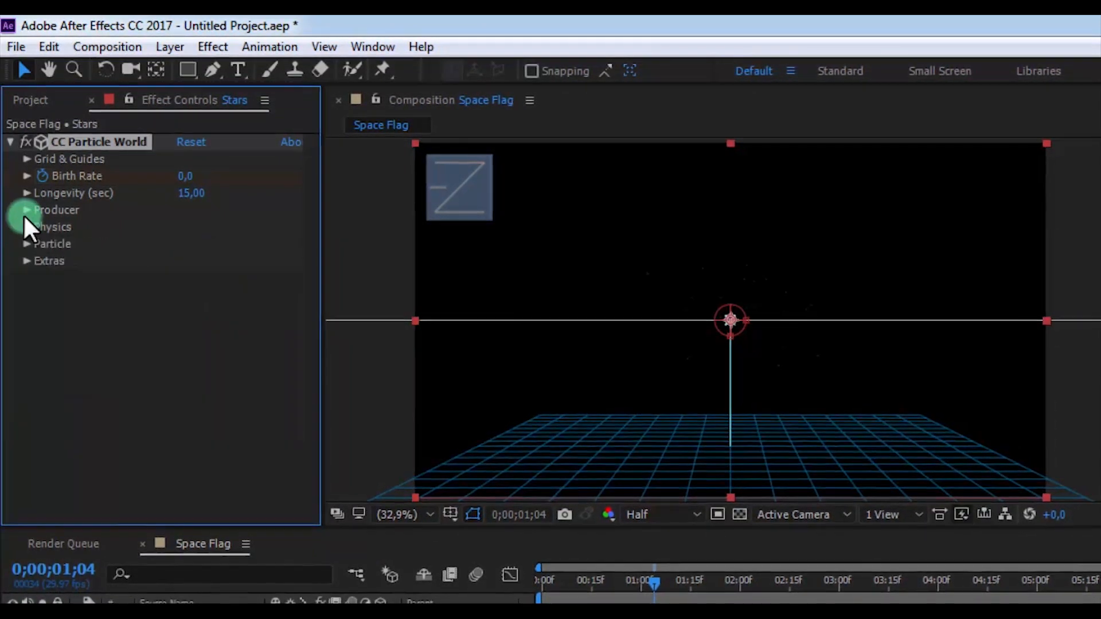
{"action": "left_click", "coordinate": [27, 209]}
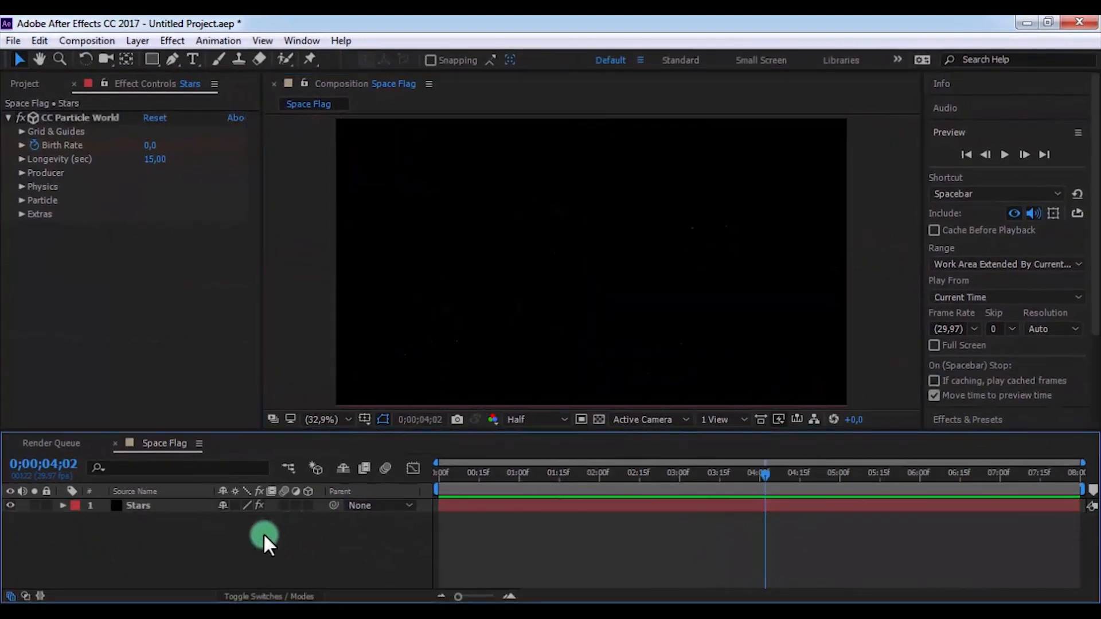
Add a second black solid named 'Space' above the Stars layer.
{"action": "right_click", "coordinate": [265, 538]}
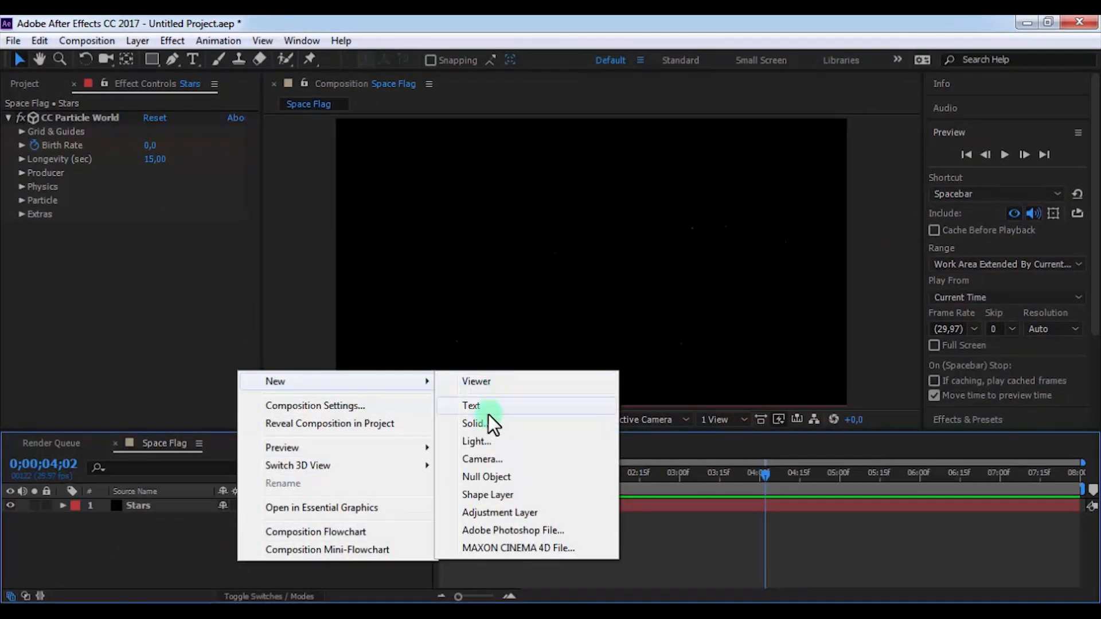
{"action": "left_click", "coordinate": [476, 422]}
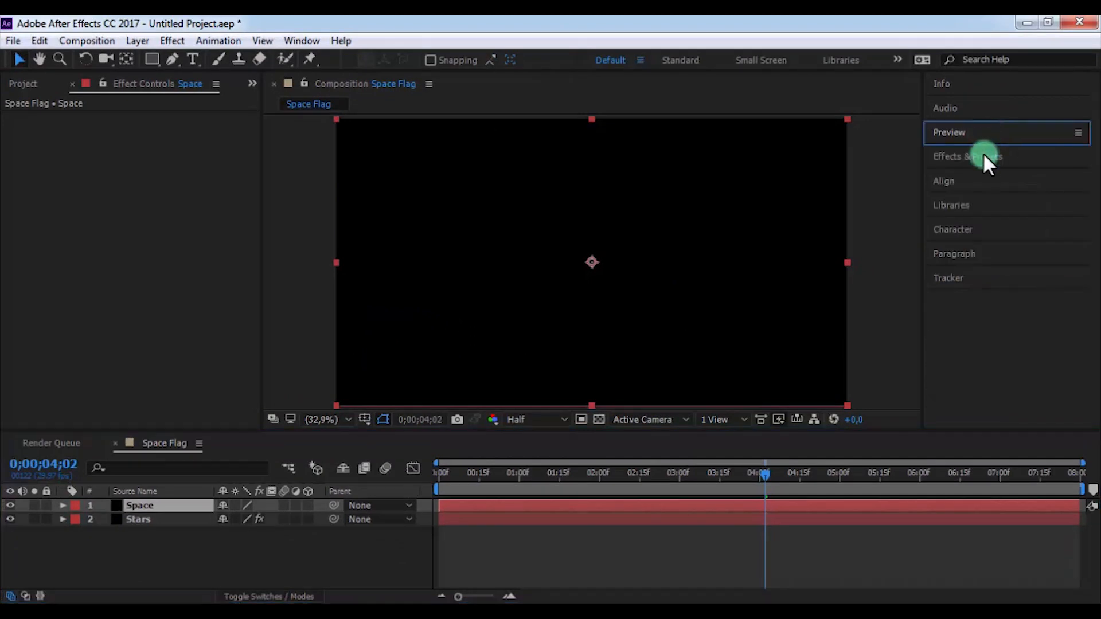
{"action": "left_click", "coordinate": [967, 155]}
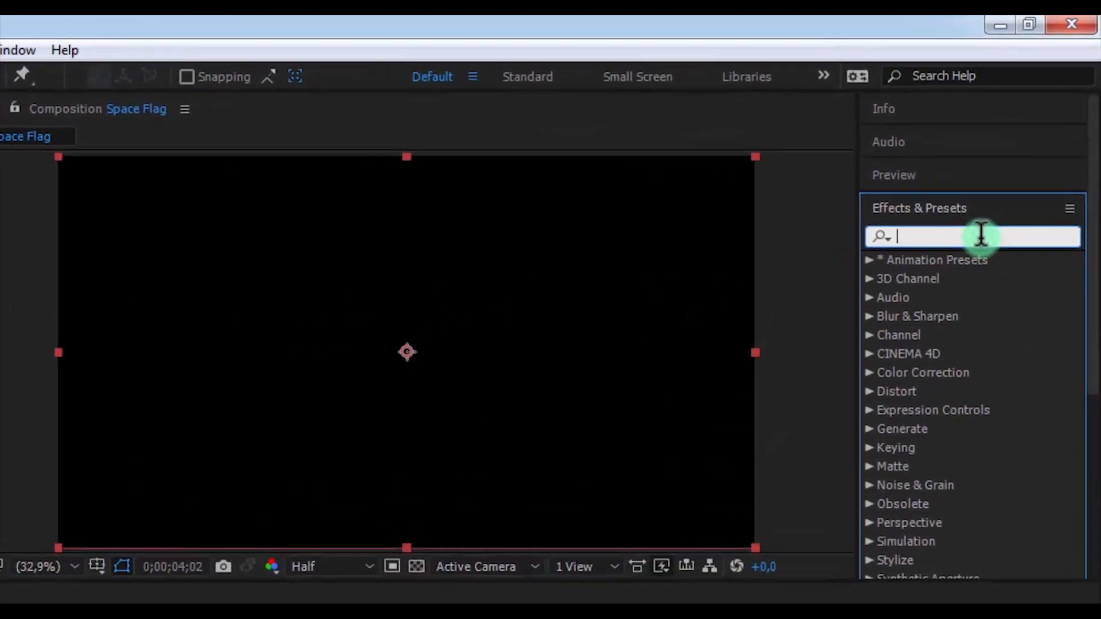
Apply Fractal Noise to Space: Dynamic type, contrast 250, brightness -45, scale 230.
{"action": "type", "text": "fractal"}
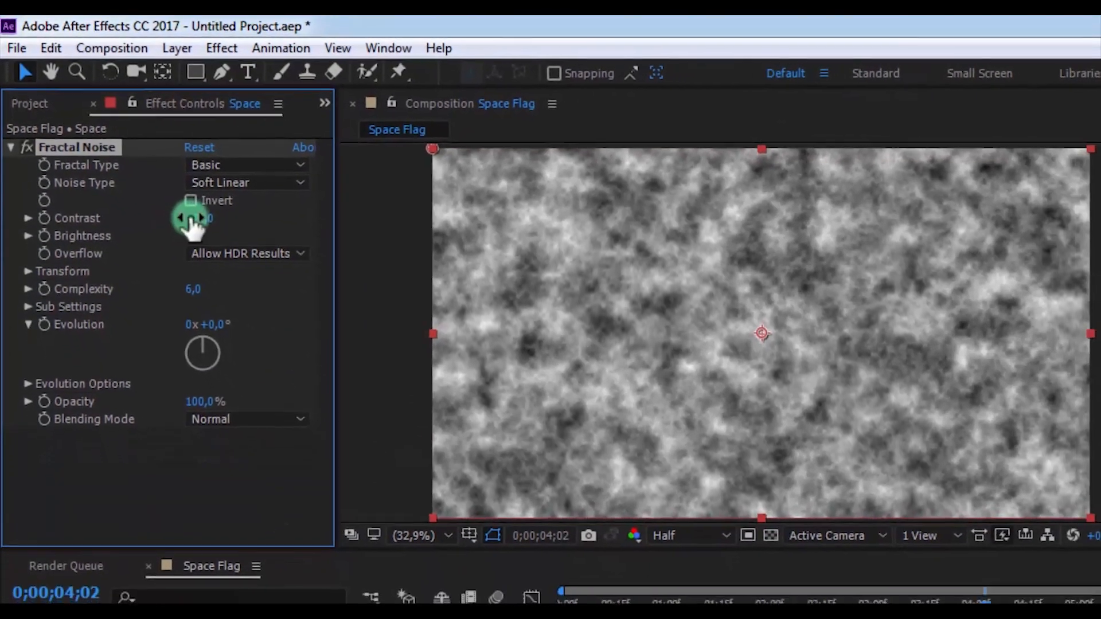
{"action": "left_click", "coordinate": [246, 165]}
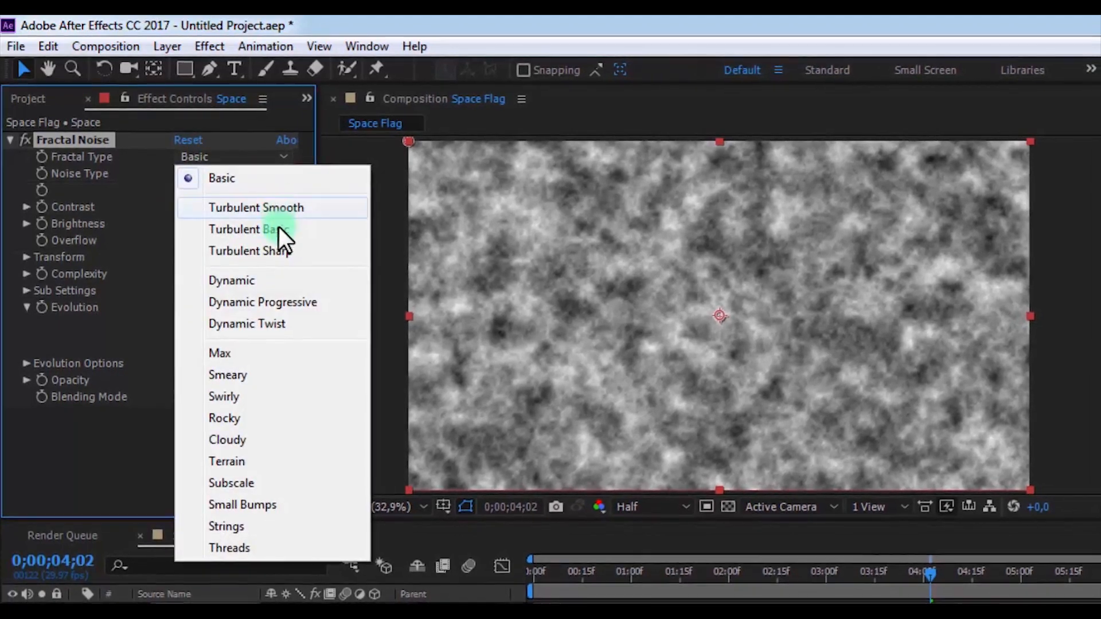
{"action": "left_click", "coordinate": [231, 280]}
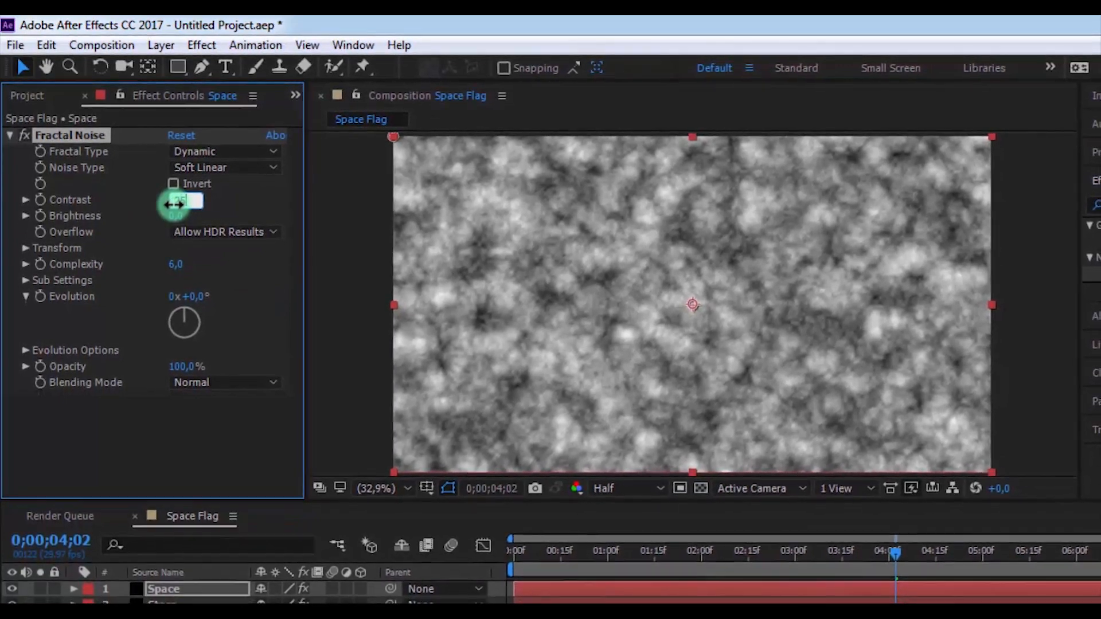
{"action": "left_click_drag", "start_coordinate": [182, 203], "coordinate": [175, 213]}
{"action": "type", "text": "250"}
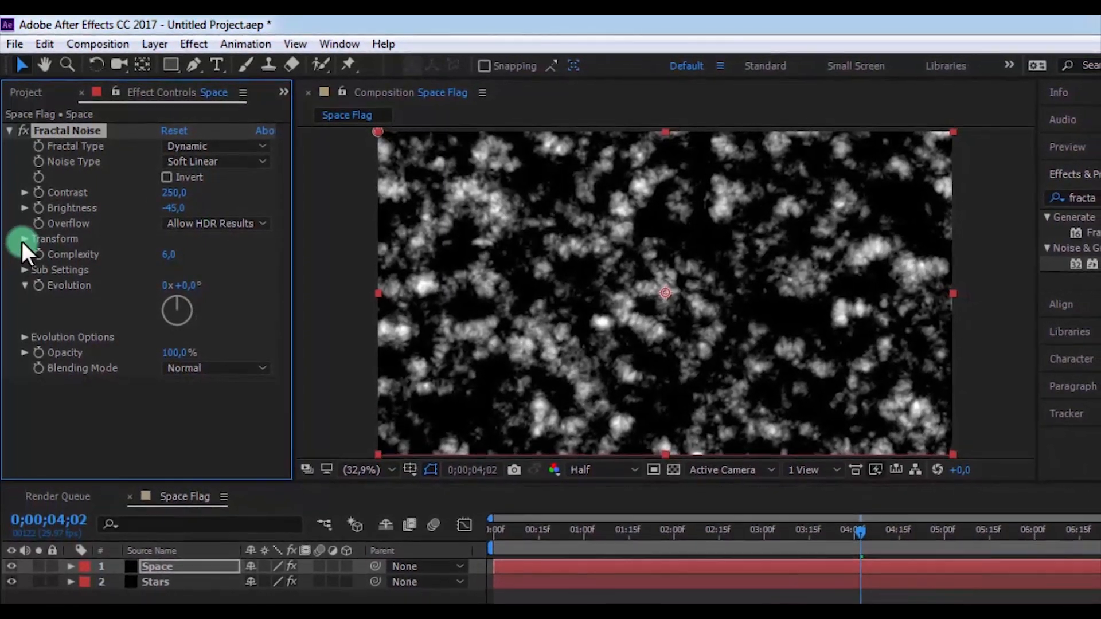
{"action": "left_click", "coordinate": [25, 239]}
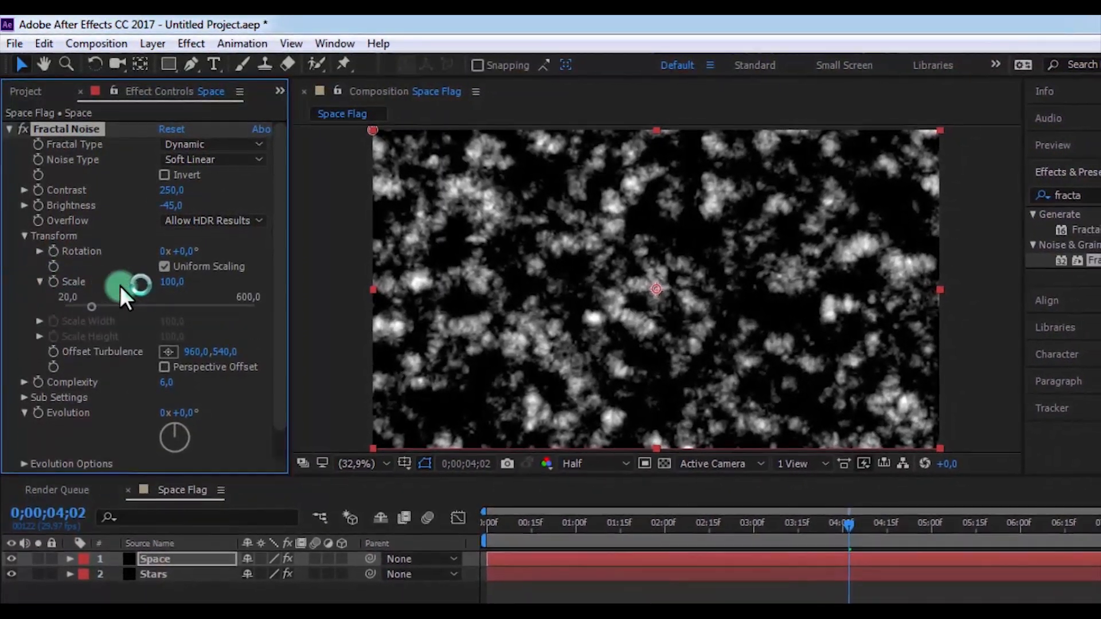
{"action": "type", "text": "230"}
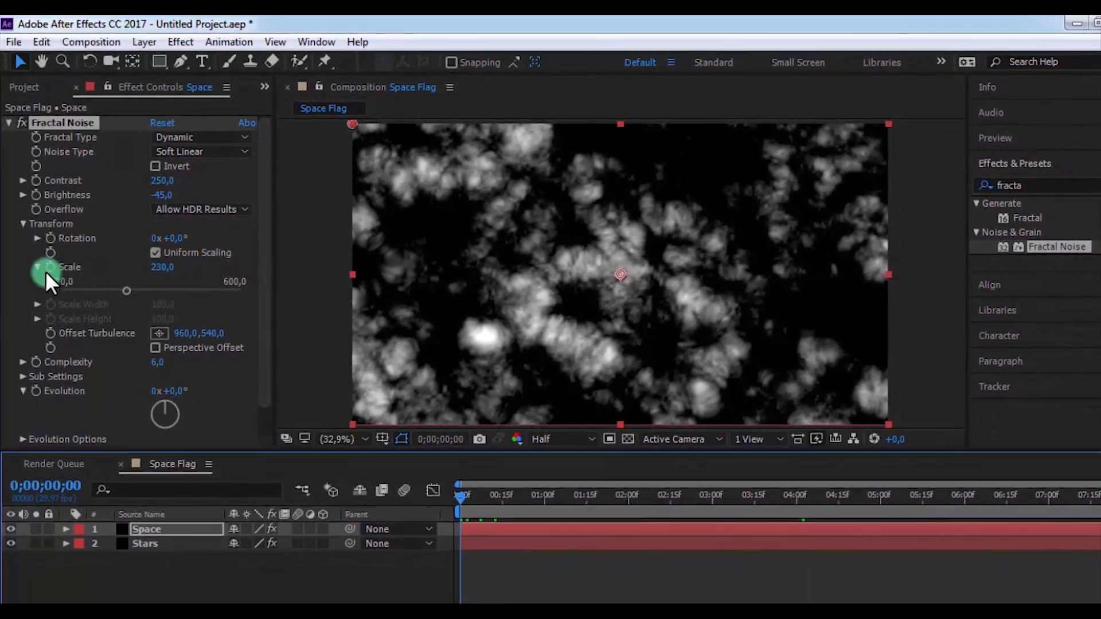
{"action": "left_click", "coordinate": [23, 223]}
{"action": "type", "text": "tint"}
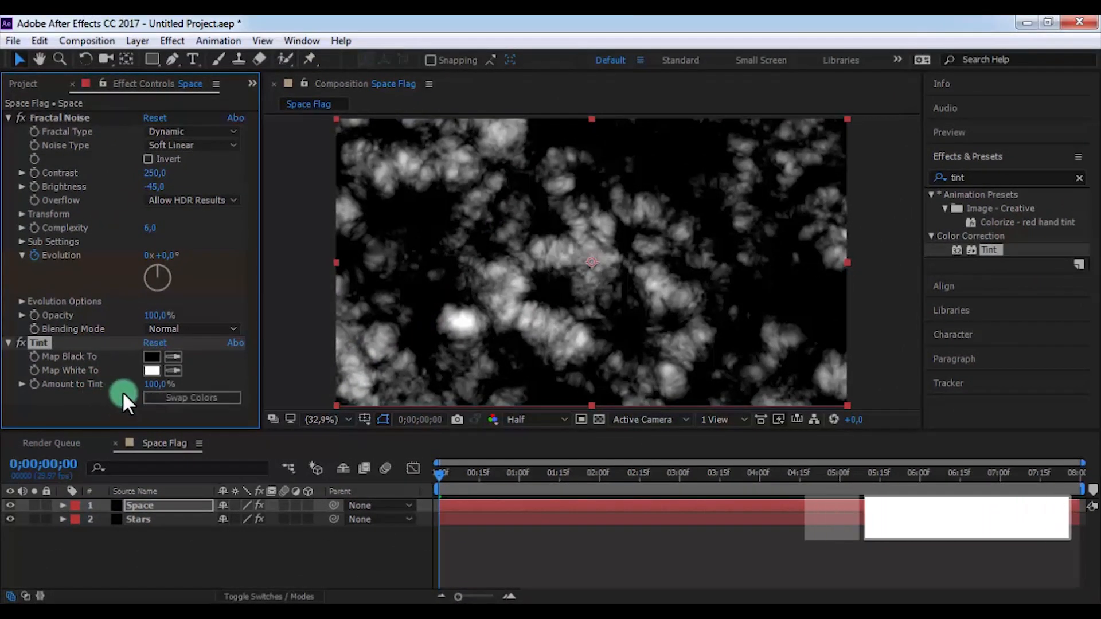
Apply Tint to Space, mapping white to dark grey #131313.
{"action": "left_click", "coordinate": [151, 370]}
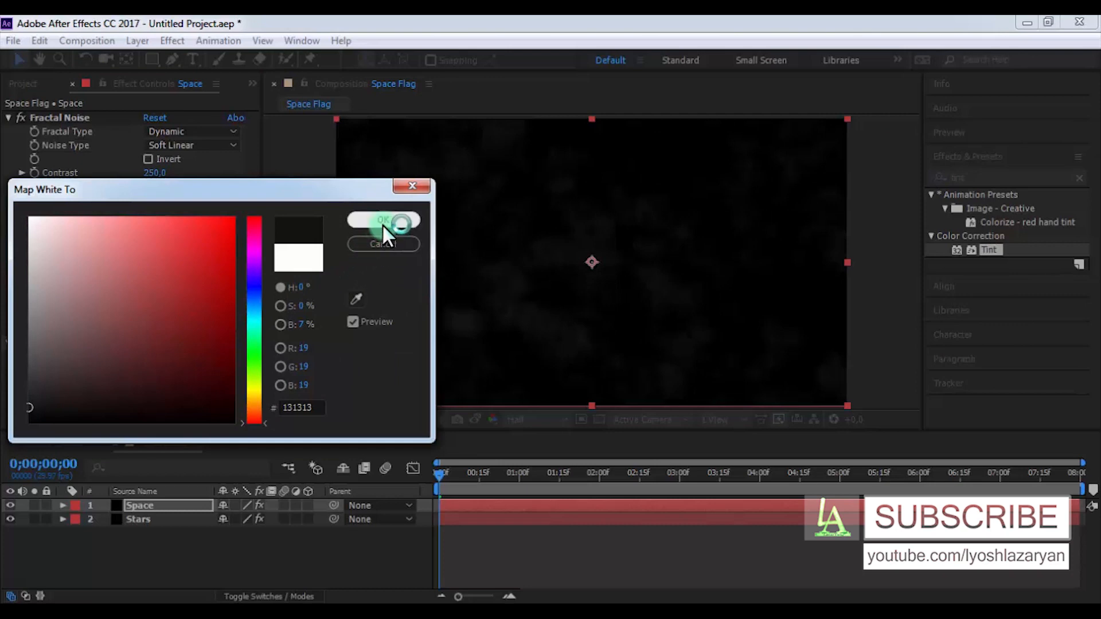
{"action": "left_click", "coordinate": [383, 220]}
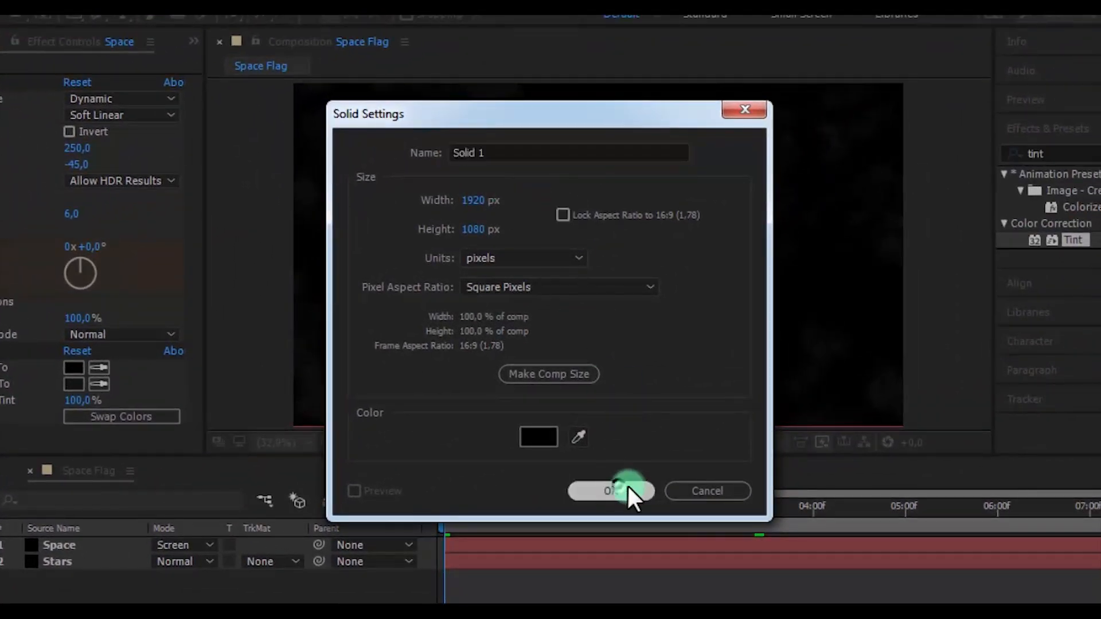
Add a black 1920×1080 solid with Saber, shortening its core into a top-left diagonal streak.
{"action": "left_click", "coordinate": [610, 491]}
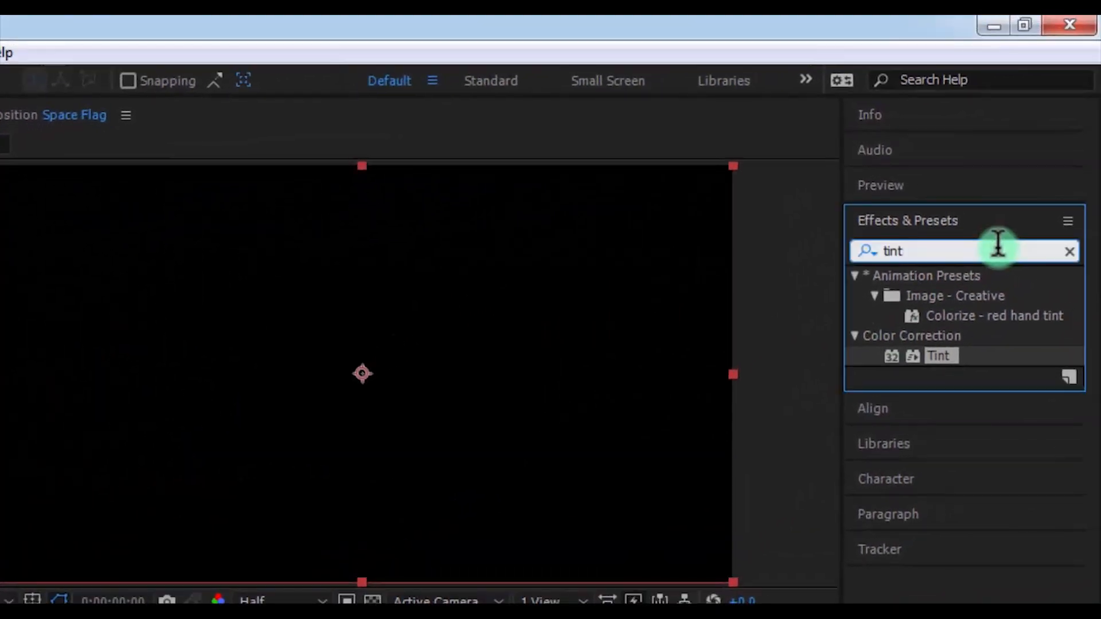
{"action": "type", "text": "saber"}
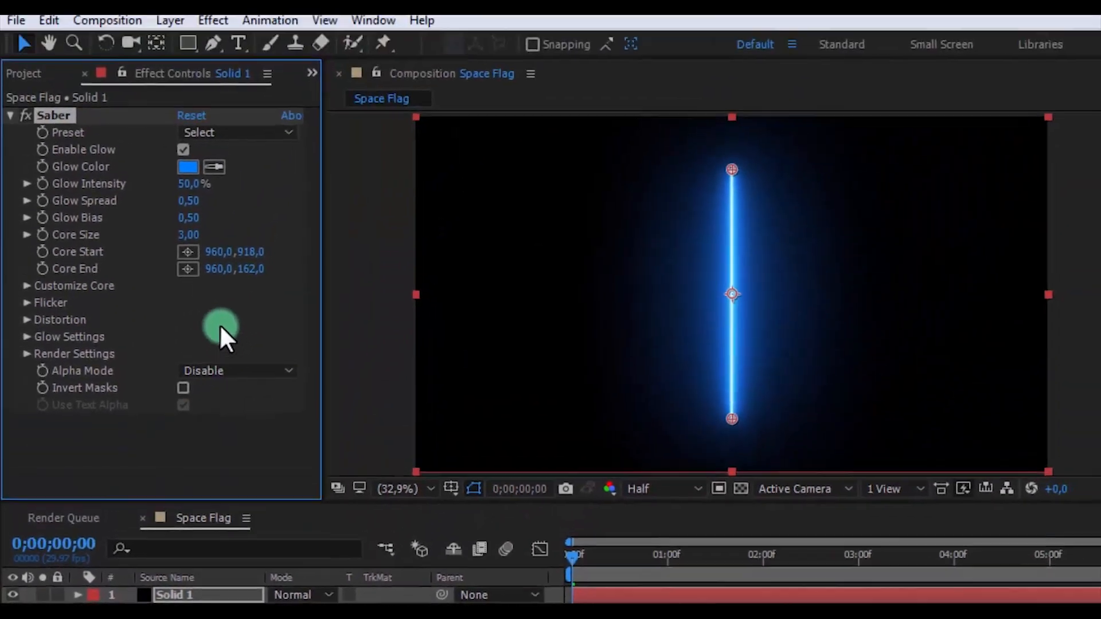
{"action": "left_click", "coordinate": [26, 285]}
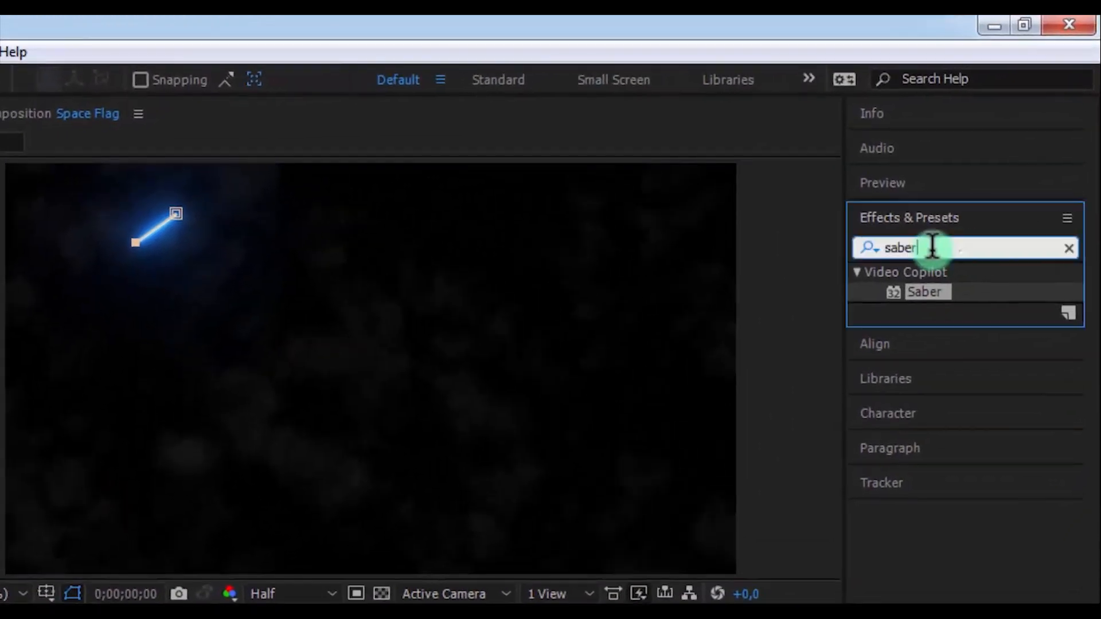
Apply Turbulent Displace: Turbulent Smoother, amount 210, size 155, complexity 10.
{"action": "type", "text": "turb"}
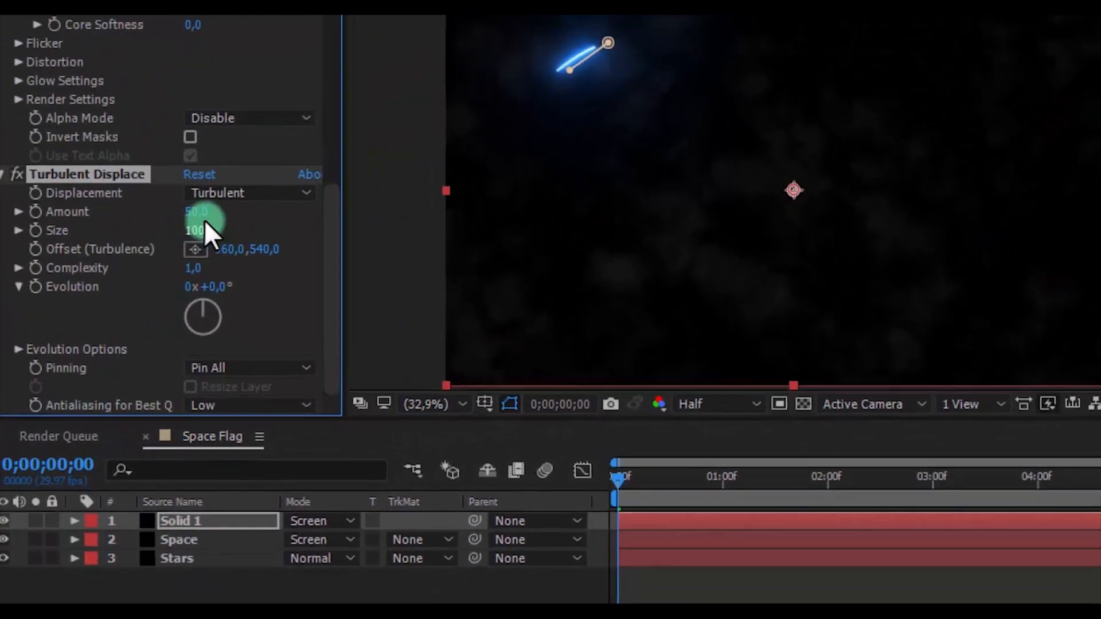
{"action": "left_click", "coordinate": [249, 193]}
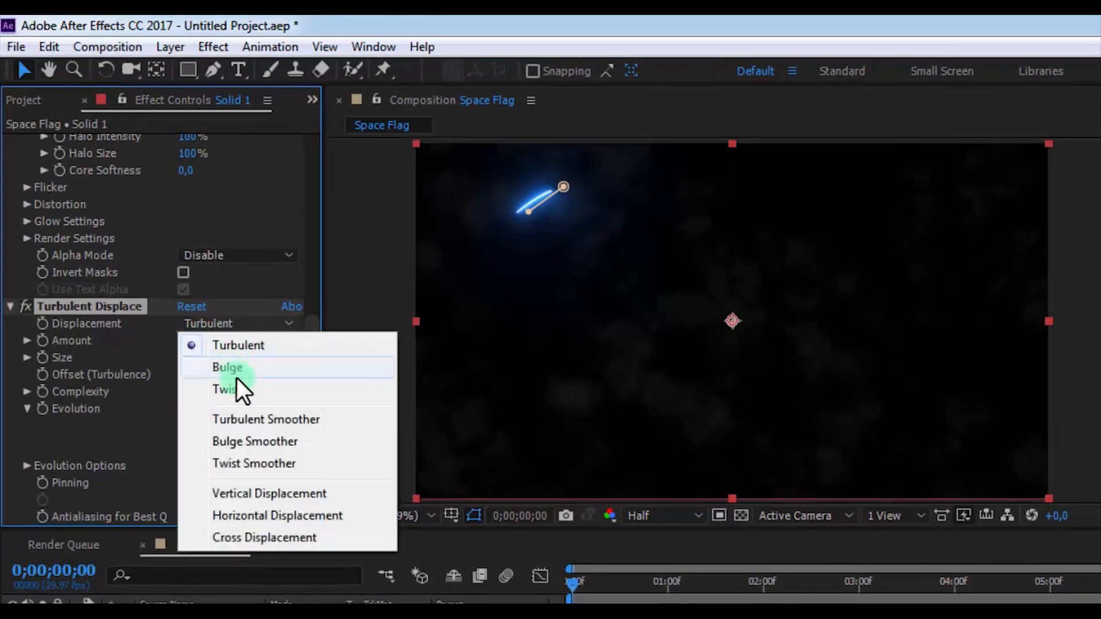
{"action": "left_click", "coordinate": [266, 419]}
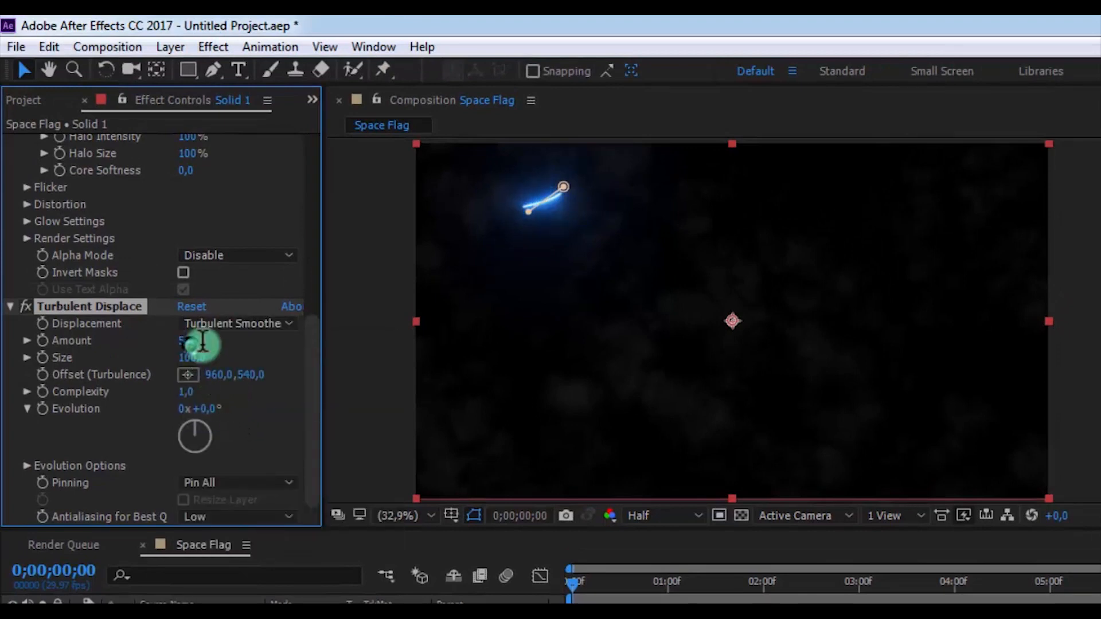
{"action": "type", "text": "1"}
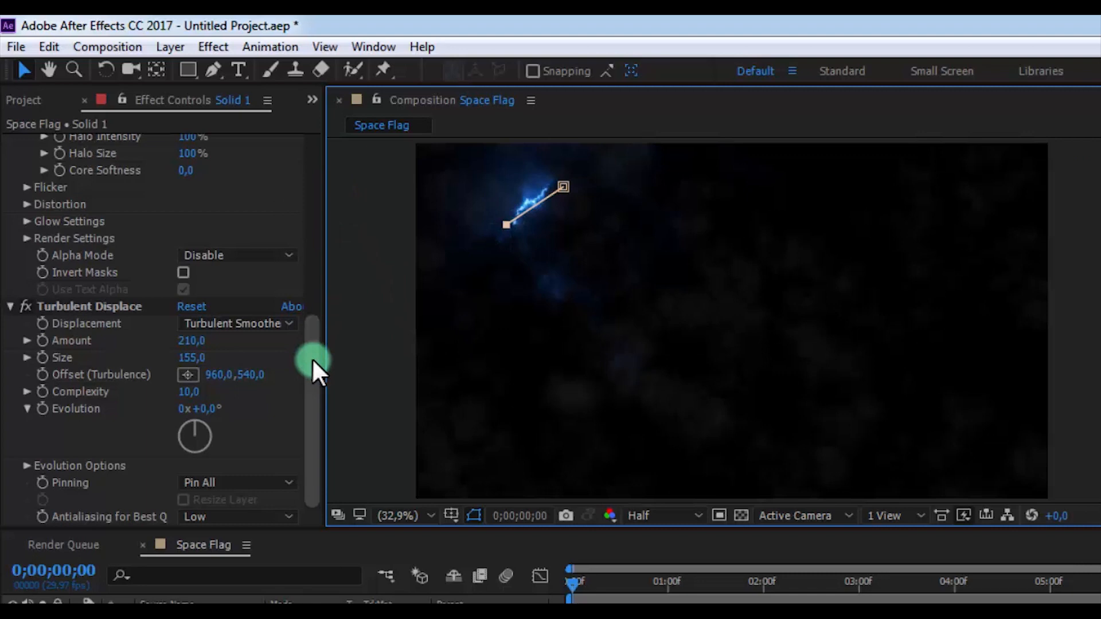
{"action": "left_click", "coordinate": [187, 193]}
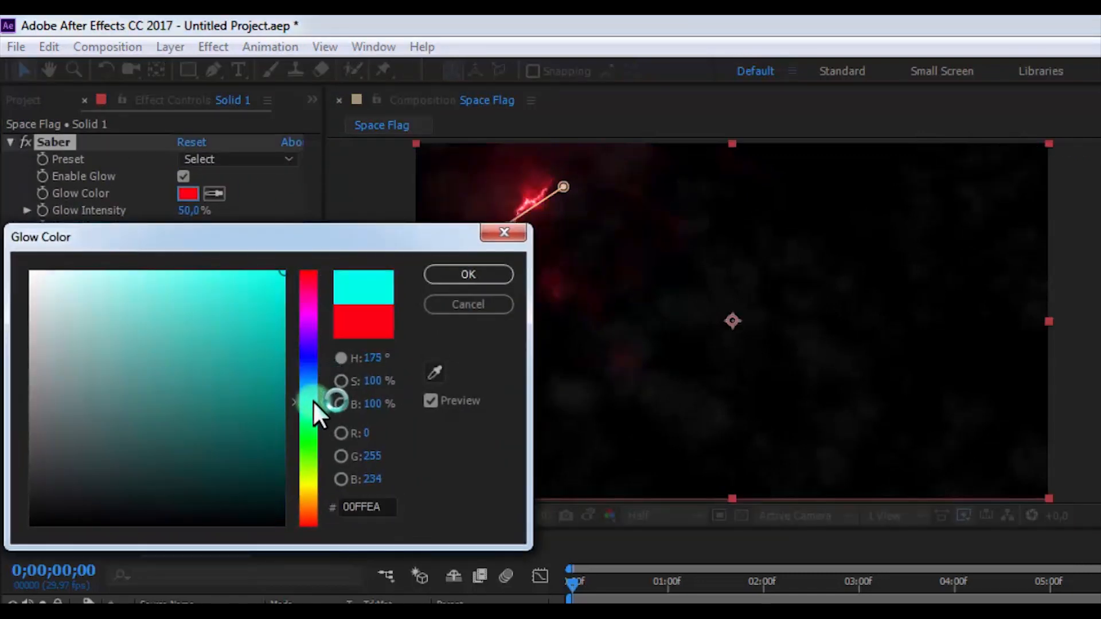
Change the Saber glow colour to orange-red #FF3600.
{"action": "left_click_drag", "start_coordinate": [309, 400], "coordinate": [309, 513]}
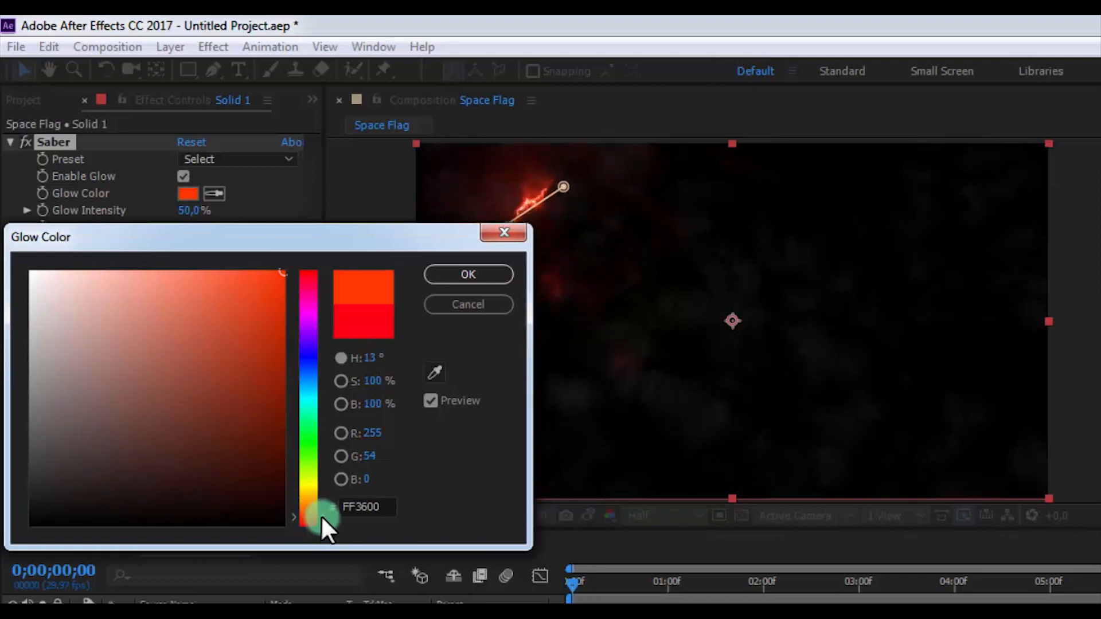
{"action": "left_click", "coordinate": [467, 274]}
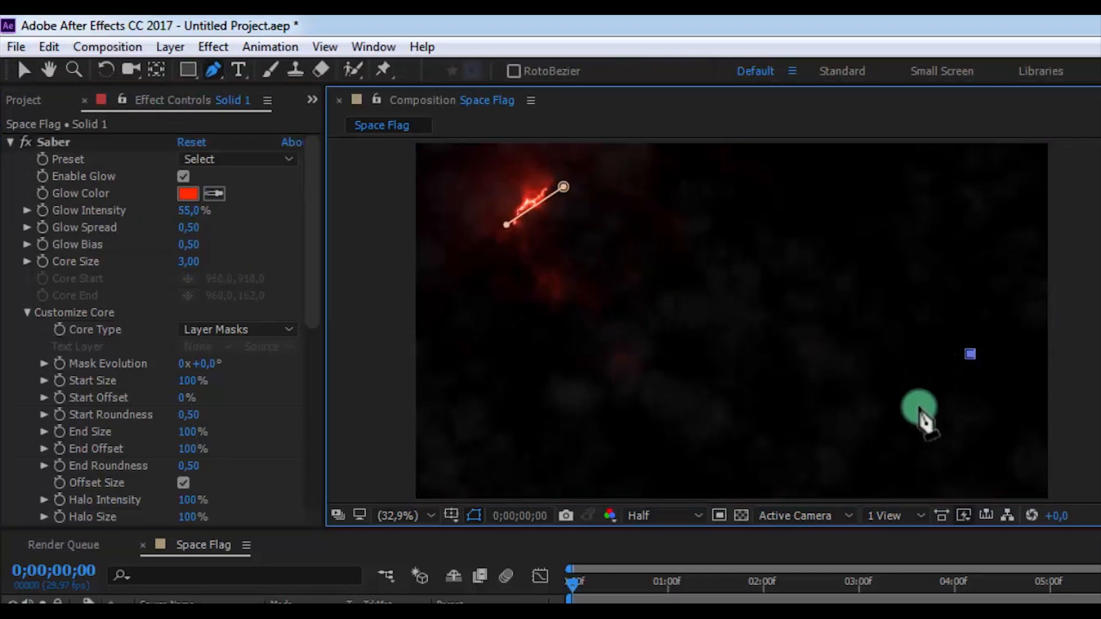
Draw another streak mask on Solid 1, then duplicate the layer as Solid 2.
{"action": "left_click_drag", "start_coordinate": [920, 411], "coordinate": [741, 190]}
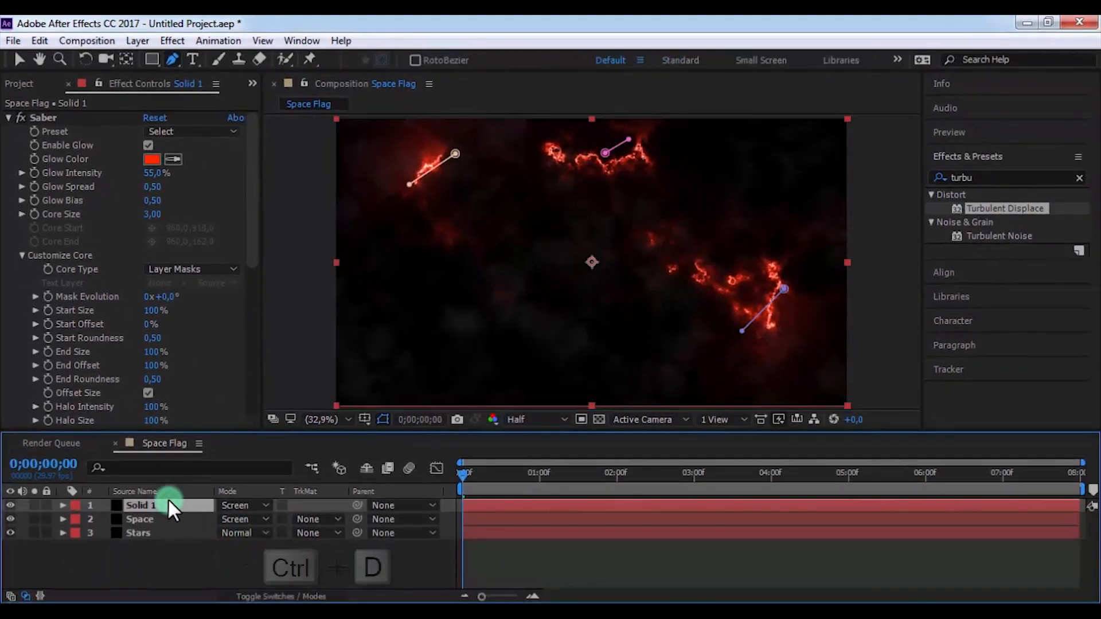
{"action": "key", "text": "ctrl+d"}
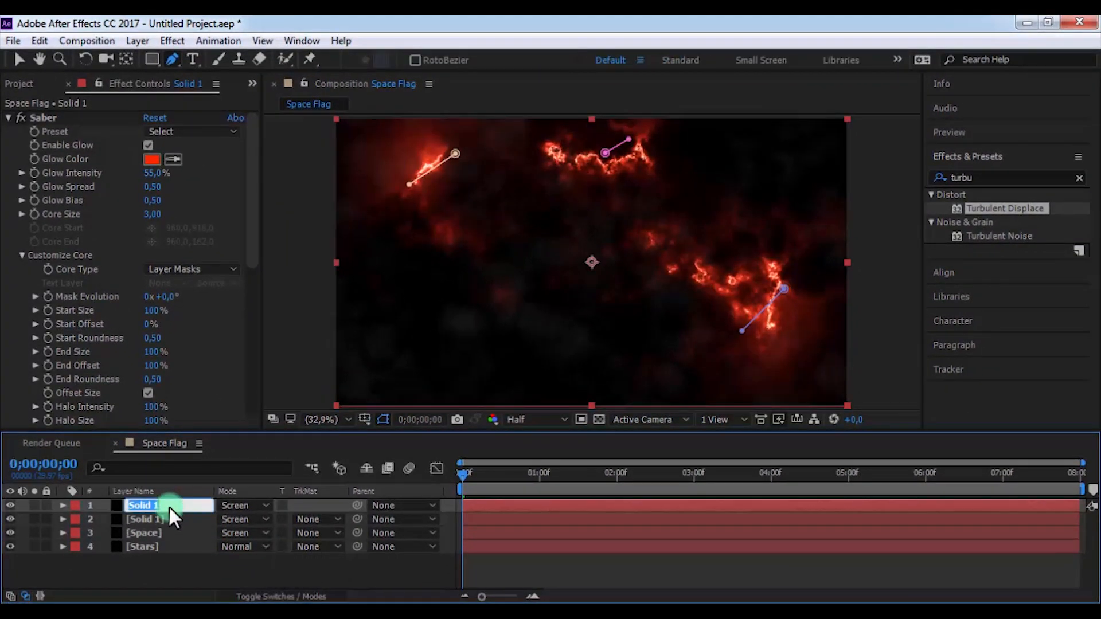
{"action": "type", "text": "Solid 2"}
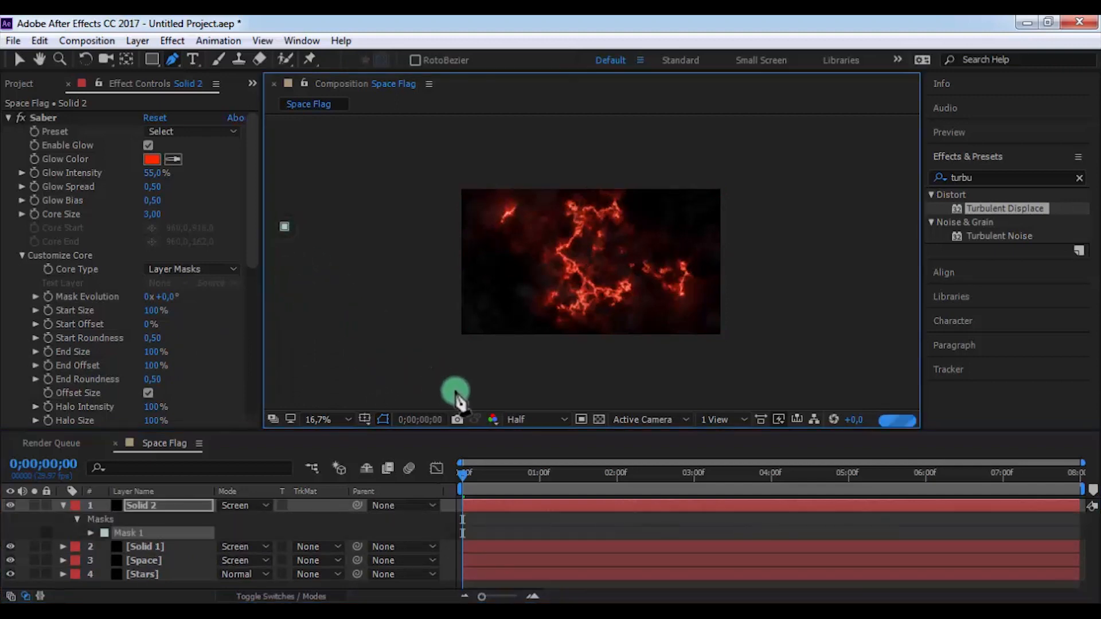
Draw a diagonal mask on Solid 2 and keyframe its path sweeping across by 8 seconds.
{"action": "left_click_drag", "start_coordinate": [456, 393], "coordinate": [565, 384]}
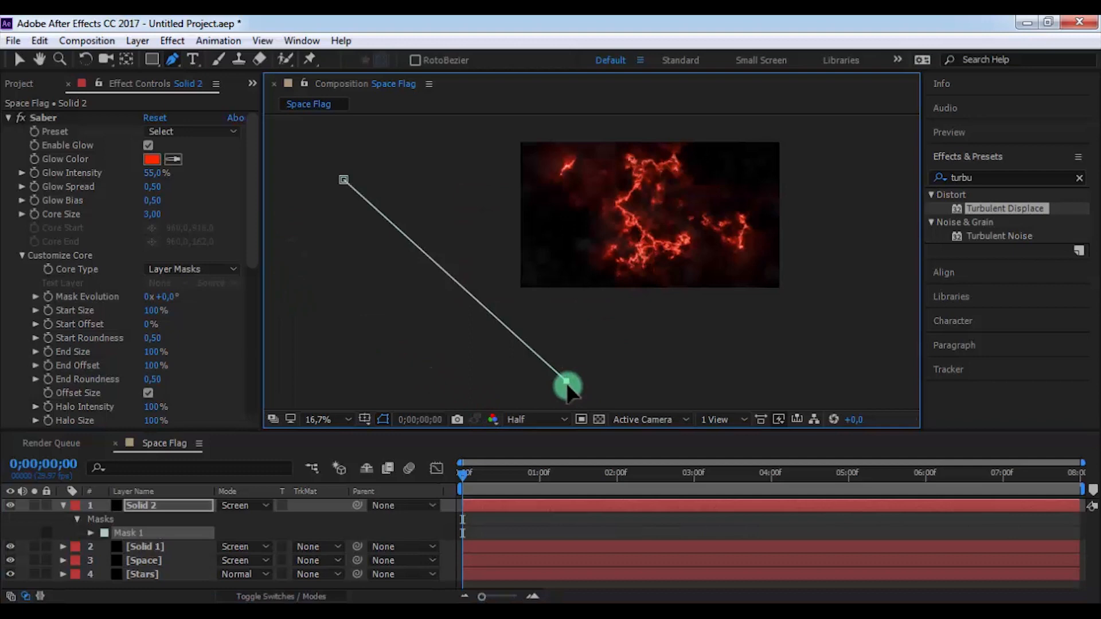
{"action": "left_click_drag", "start_coordinate": [567, 384], "coordinate": [566, 344]}
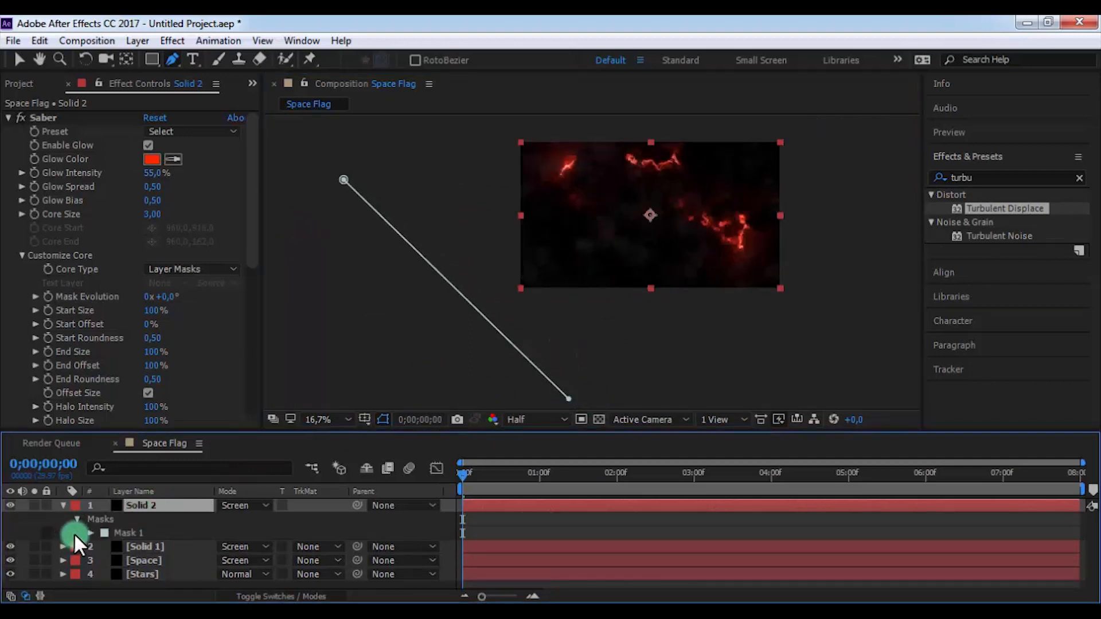
{"action": "left_click", "coordinate": [91, 532]}
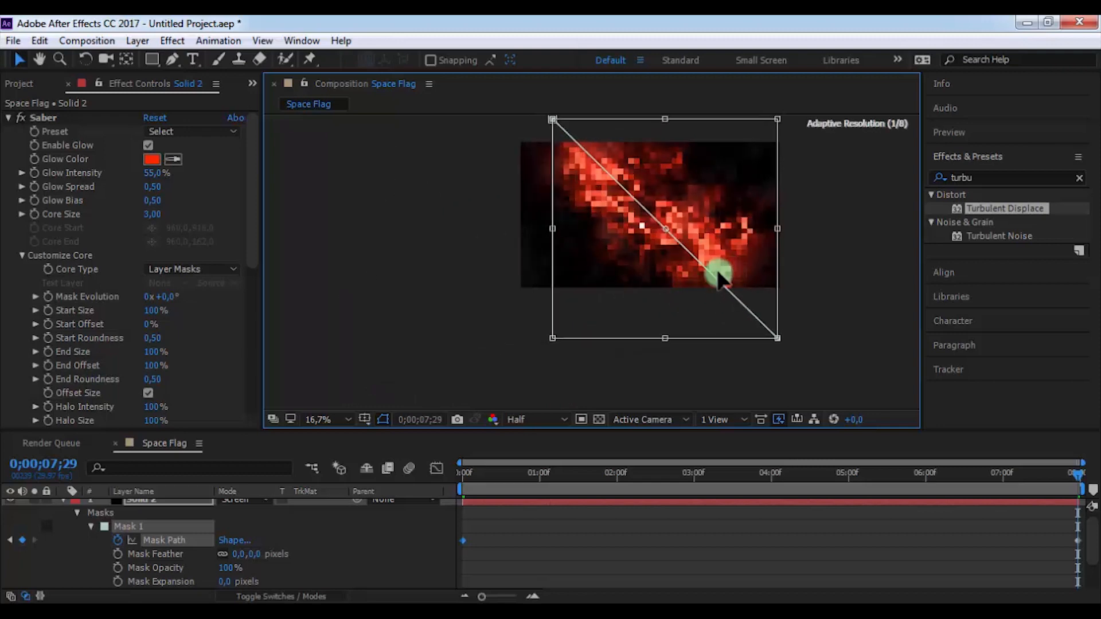
{"action": "left_click_drag", "start_coordinate": [720, 274], "coordinate": [850, 200]}
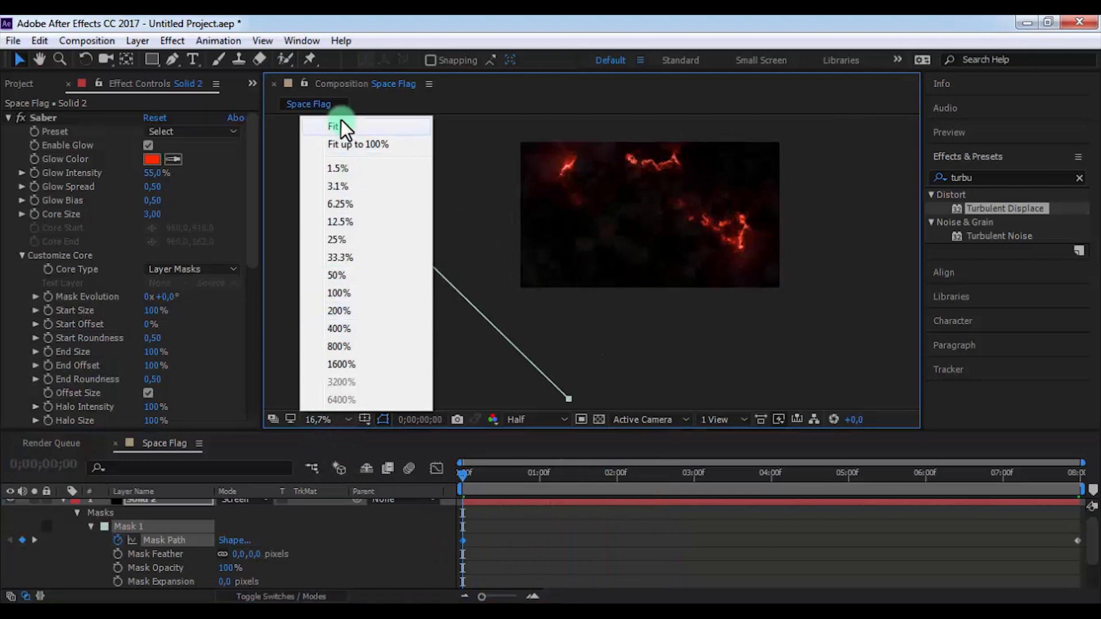
{"action": "left_click", "coordinate": [335, 127]}
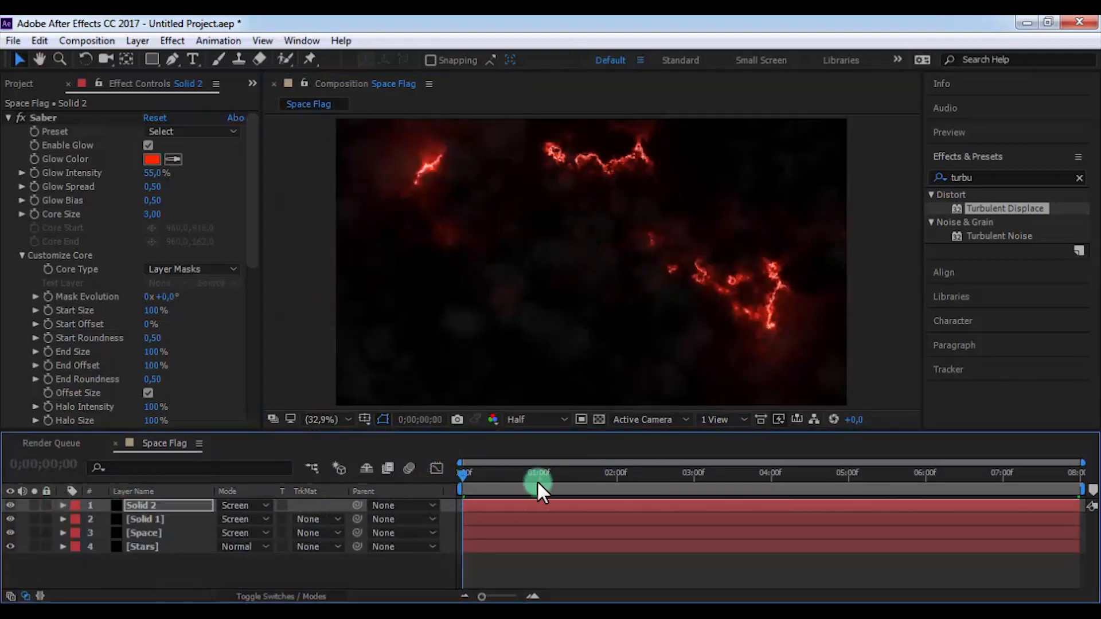
Keyframe Solid 1's Opacity from 0% at 4;06 to 100% at 4;27, ending at 6;00.
{"action": "left_click_drag", "start_coordinate": [540, 472], "coordinate": [744, 472]}
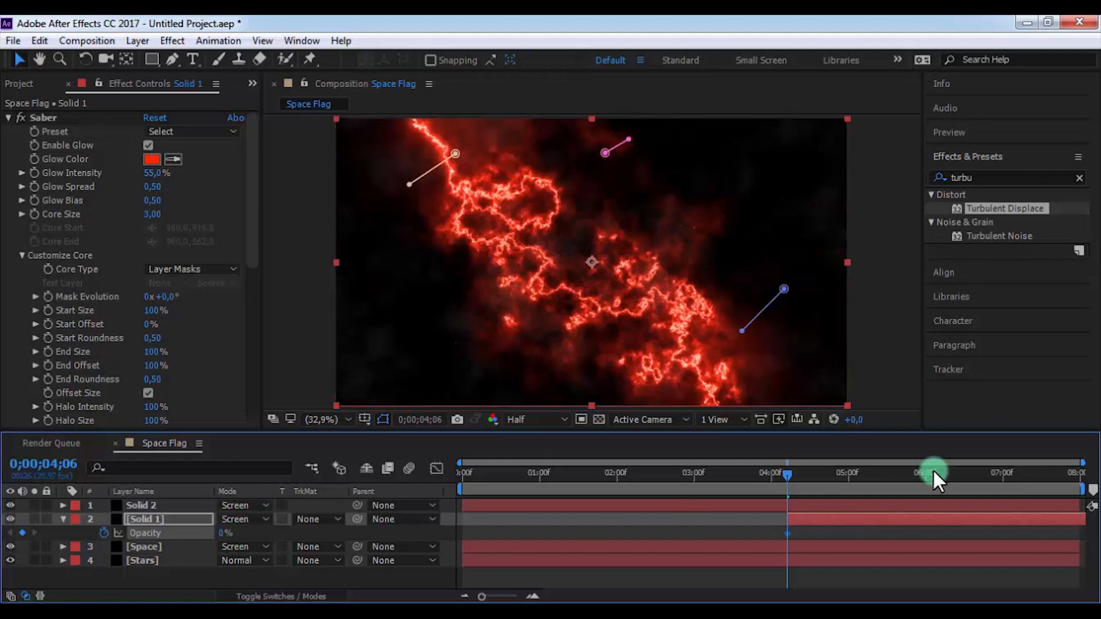
{"action": "left_click_drag", "start_coordinate": [934, 481], "coordinate": [846, 481]}
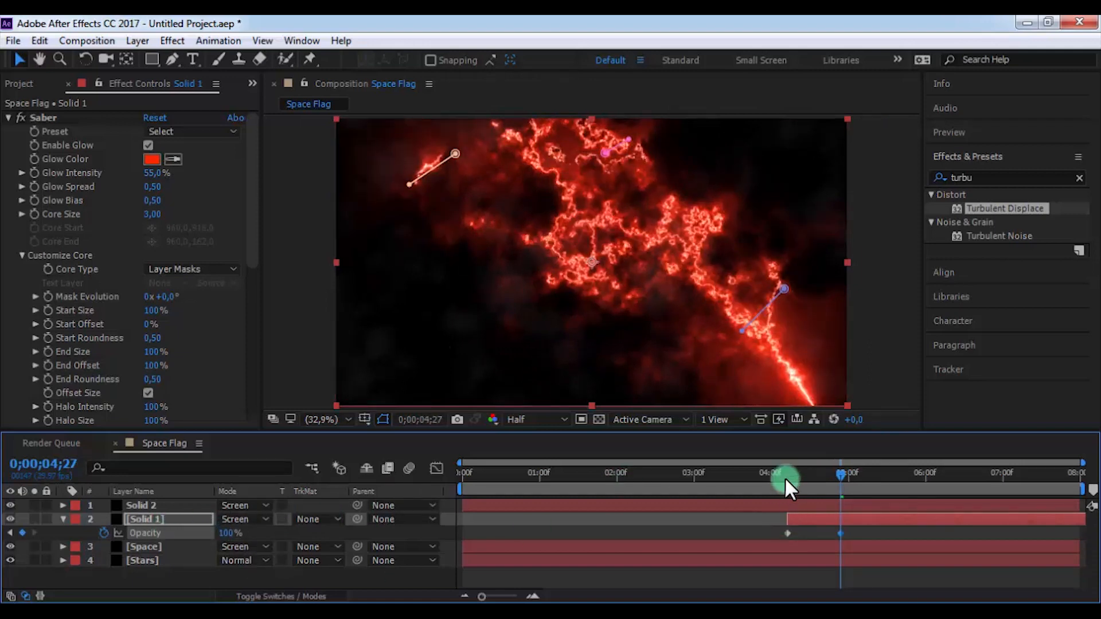
{"action": "left_click_drag", "start_coordinate": [786, 488], "coordinate": [853, 488]}
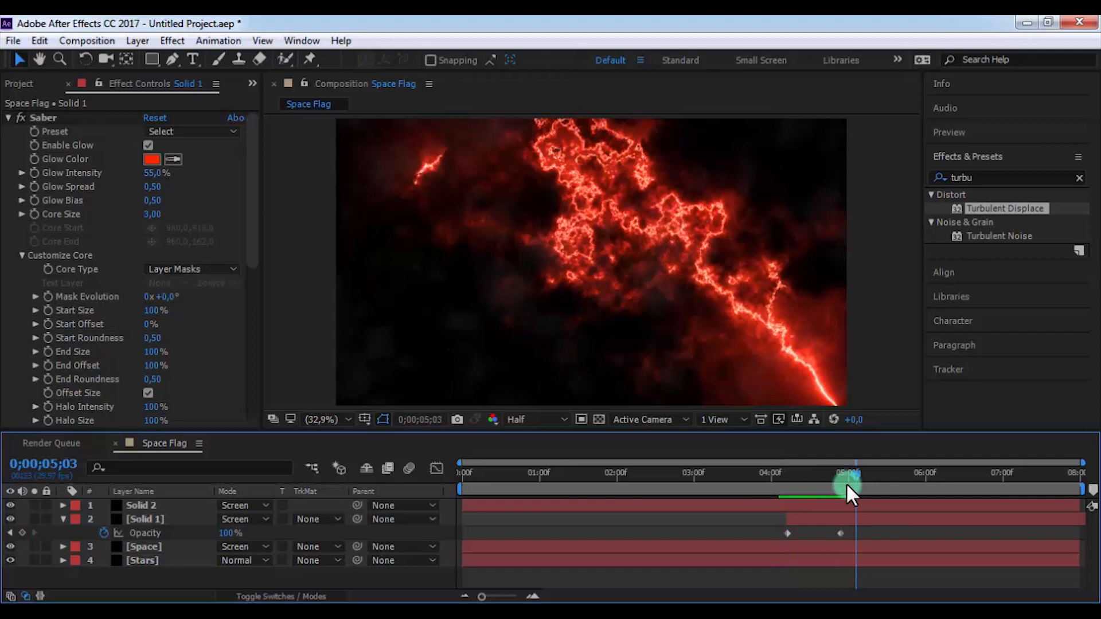
{"action": "left_click_drag", "start_coordinate": [850, 488], "coordinate": [509, 487]}
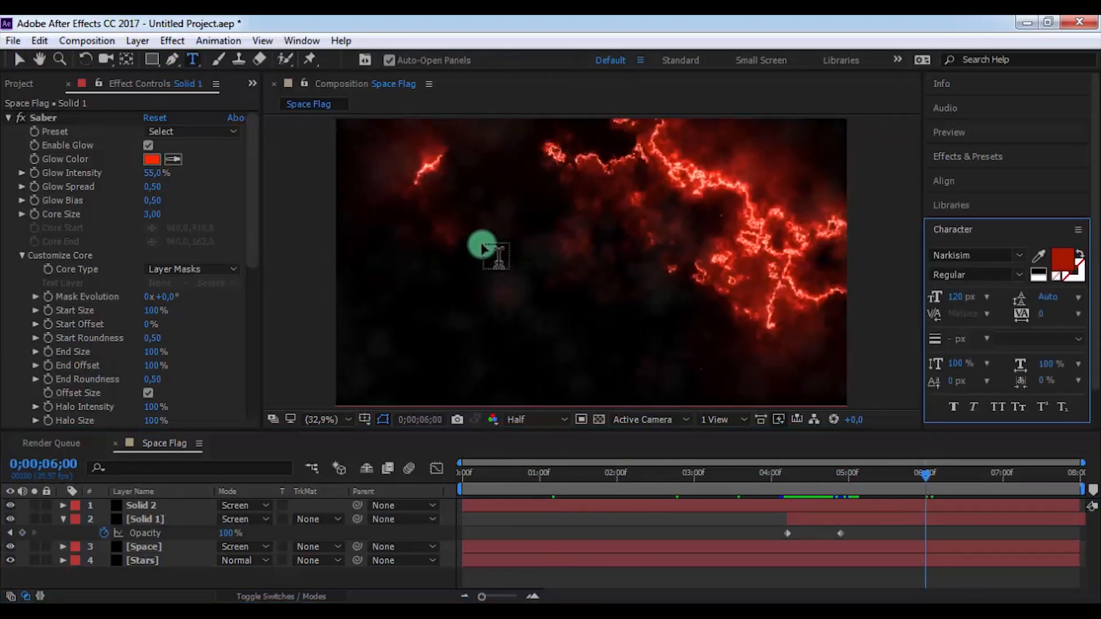
Type ANIMATION in Narkisim 120 px and color it dark red #A51700.
{"action": "type", "text": "ANIMATION"}
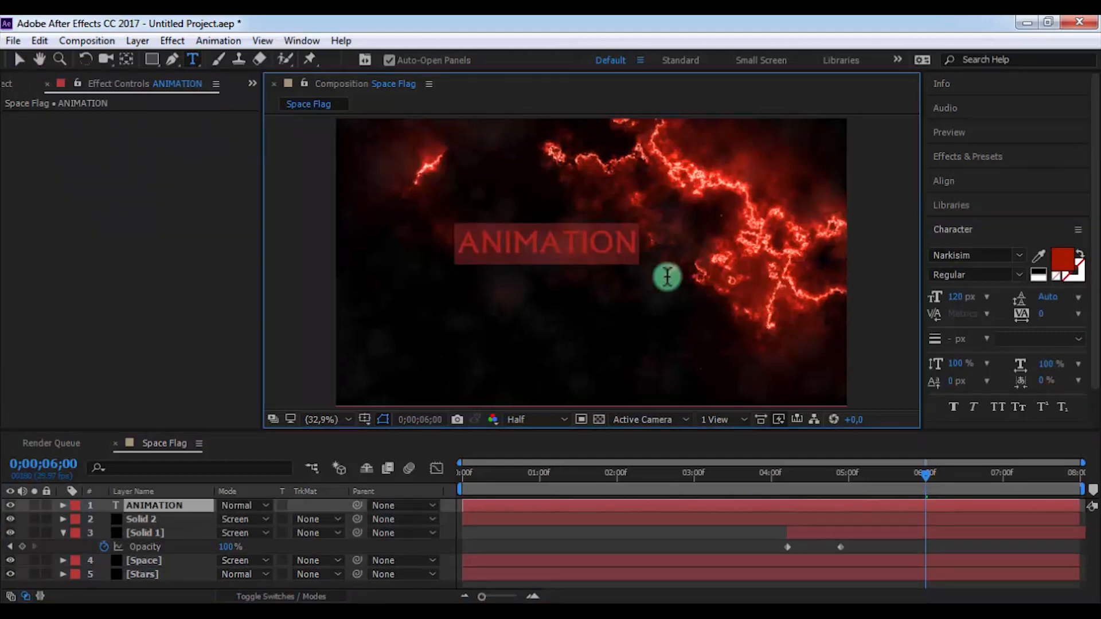
{"action": "left_click", "coordinate": [1066, 266]}
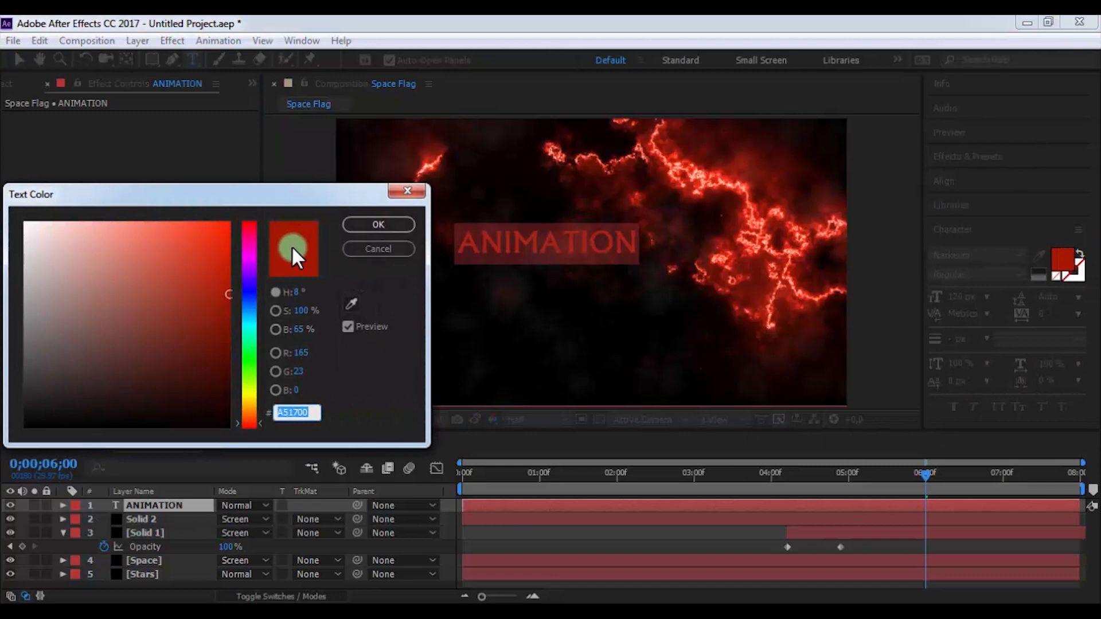
{"action": "left_click", "coordinate": [378, 225]}
{"action": "type", "text": "glow"}
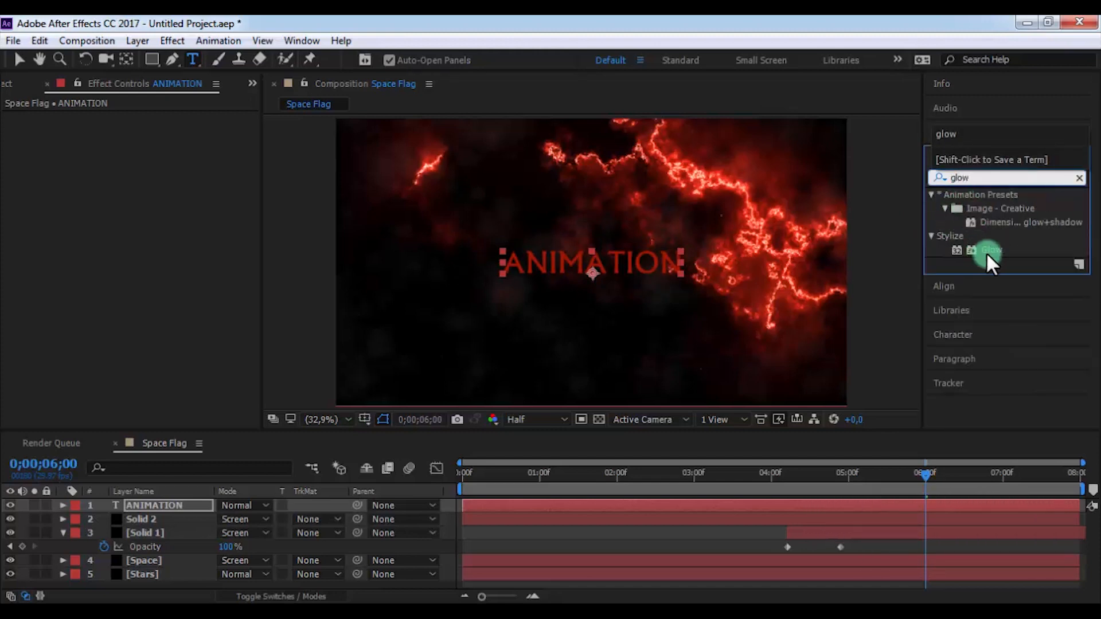
Apply Glow to the text with radius 44 and stronger intensity, then duplicate the effect.
{"action": "double_click", "coordinate": [990, 250]}
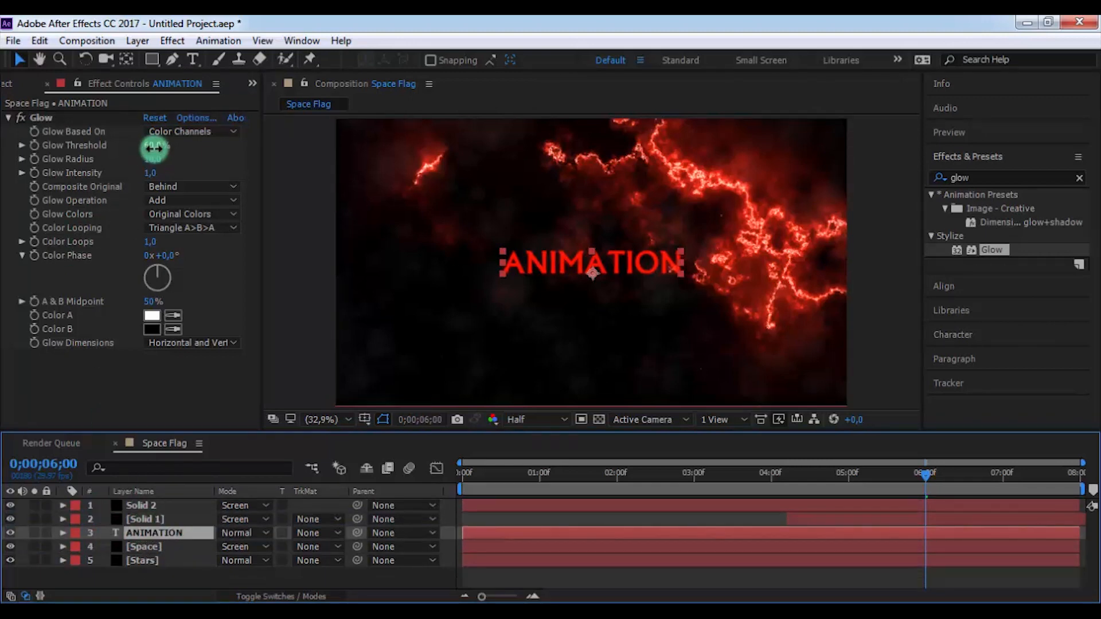
{"action": "left_click_drag", "start_coordinate": [153, 145], "coordinate": [168, 151]}
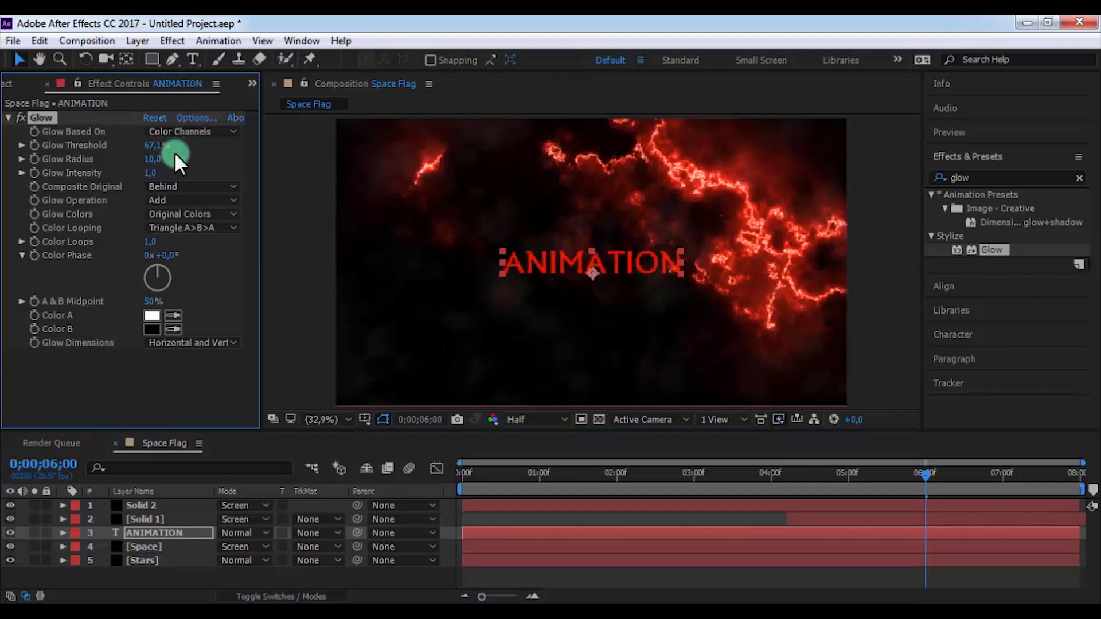
{"action": "left_click_drag", "start_coordinate": [152, 159], "coordinate": [185, 158]}
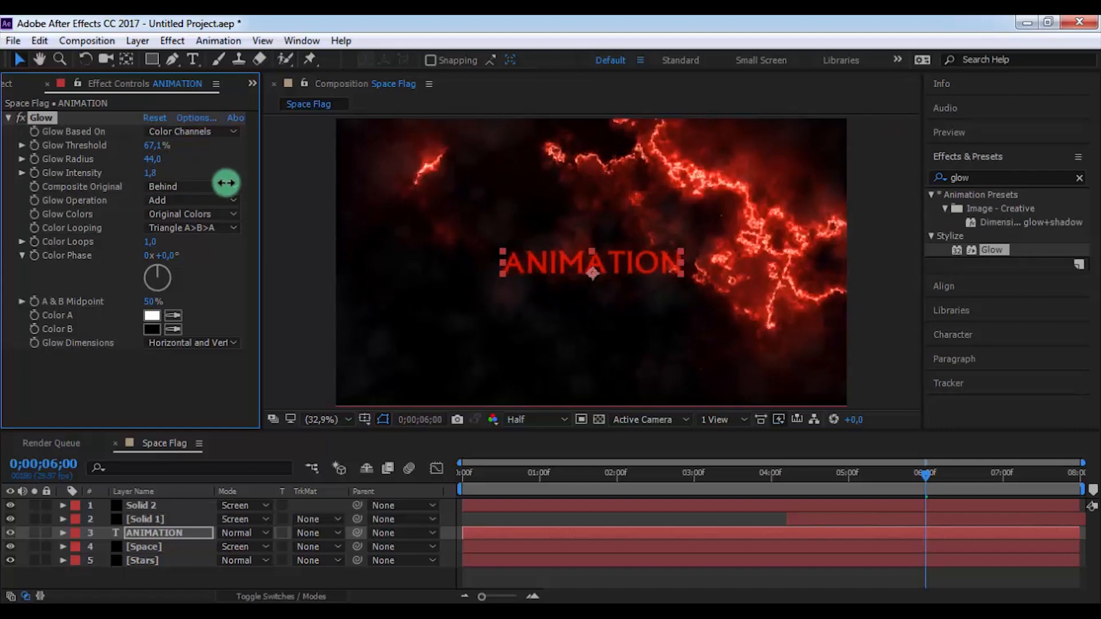
{"action": "left_click_drag", "start_coordinate": [225, 182], "coordinate": [270, 197]}
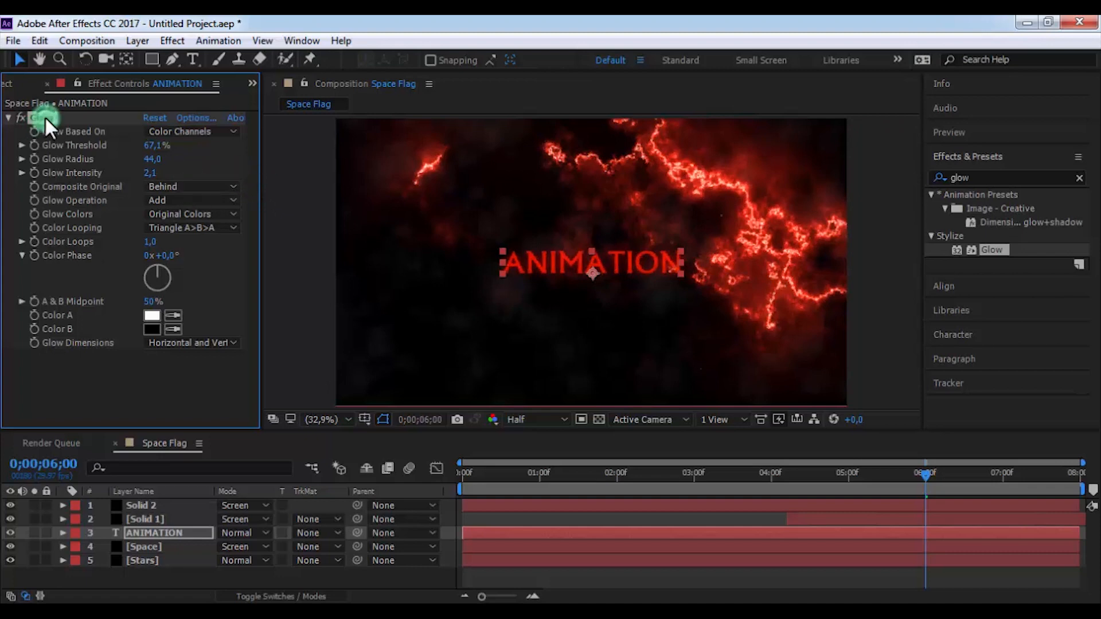
{"action": "key", "text": "ctrl+d"}
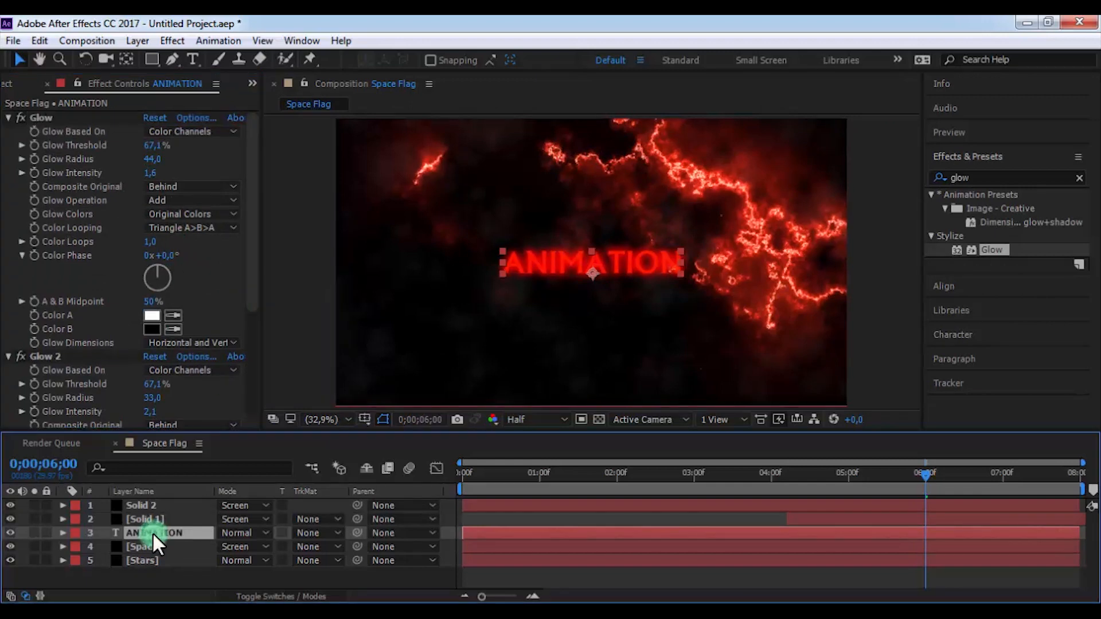
Duplicate the Soft Light ANIMATION text layer into copies and blend the top copy as Overlay.
{"action": "left_click", "coordinate": [242, 532]}
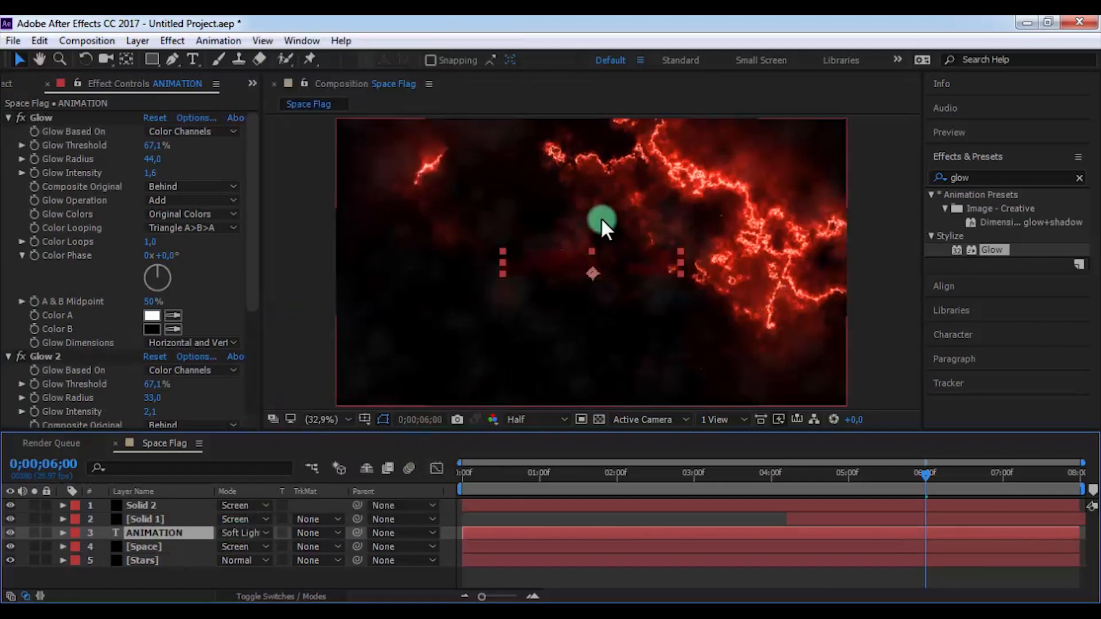
{"action": "key", "text": "ctrl+d"}
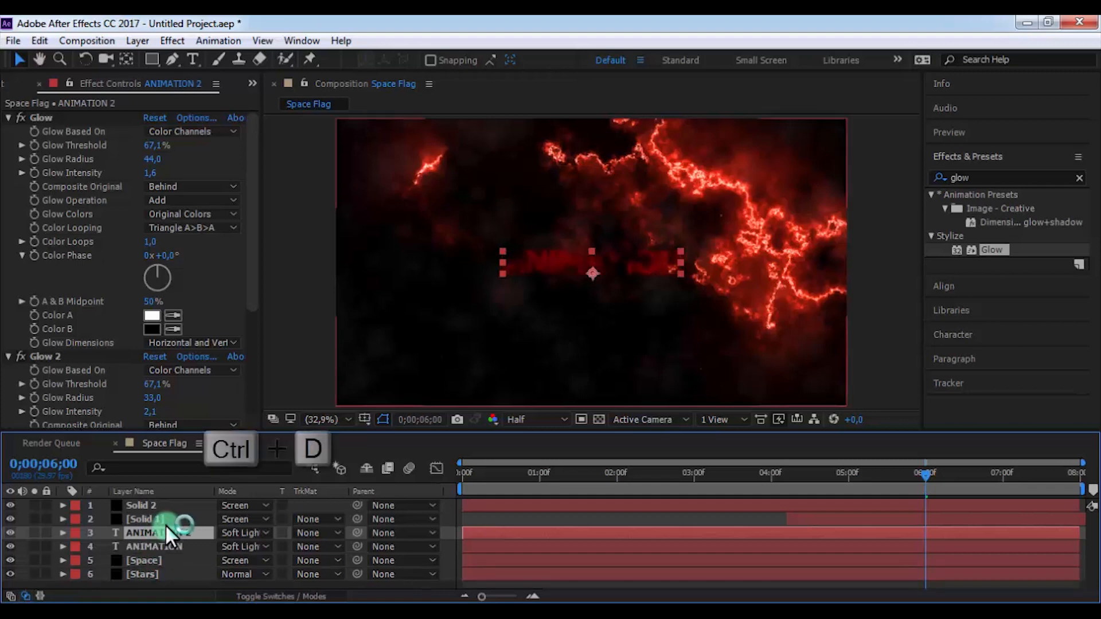
{"action": "key", "text": "ctrl+d"}
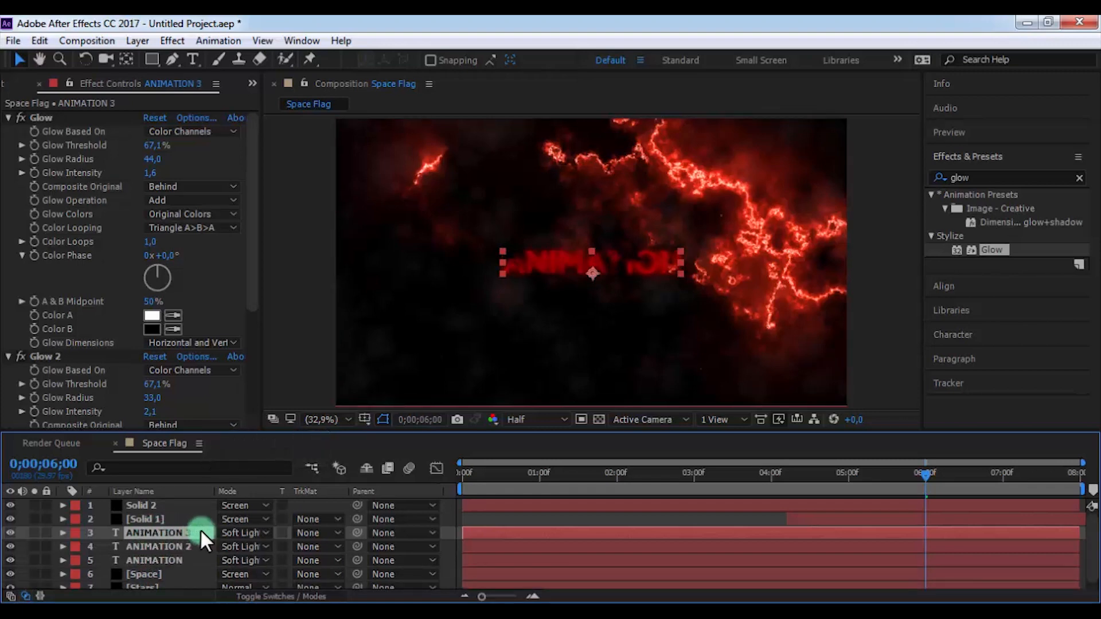
{"action": "left_click", "coordinate": [242, 532]}
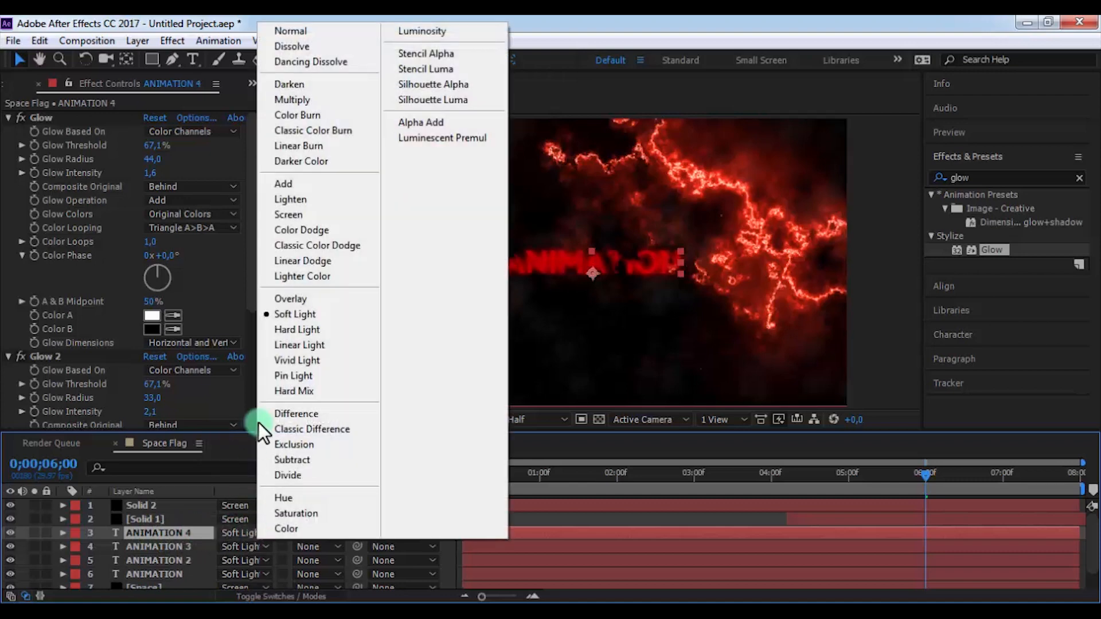
{"action": "mouse_move", "coordinate": [305, 298]}
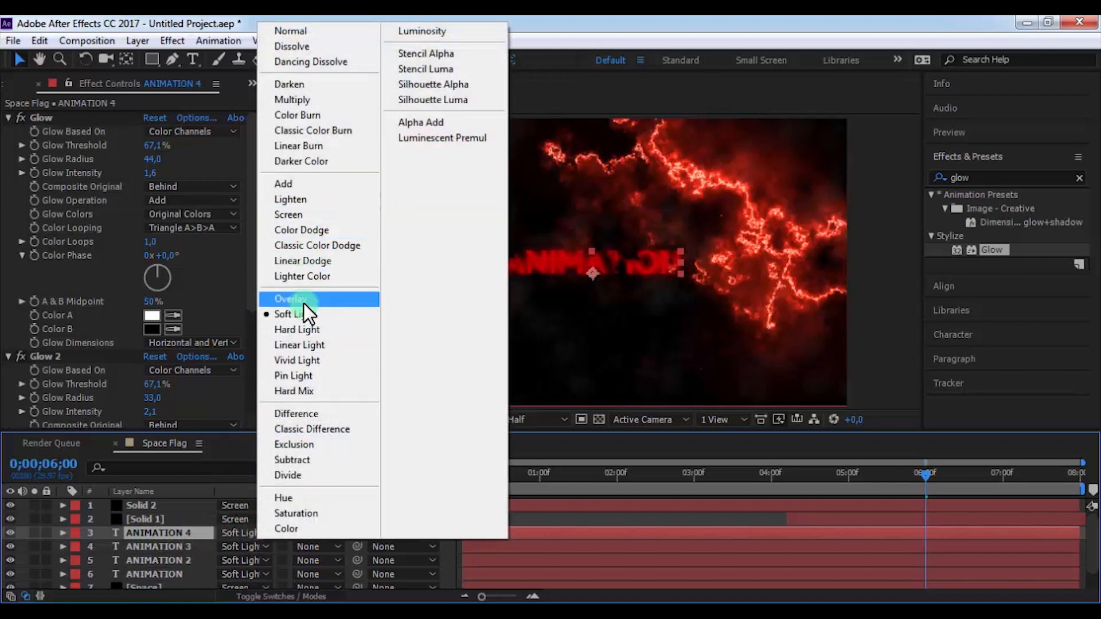
{"action": "left_click", "coordinate": [290, 298]}
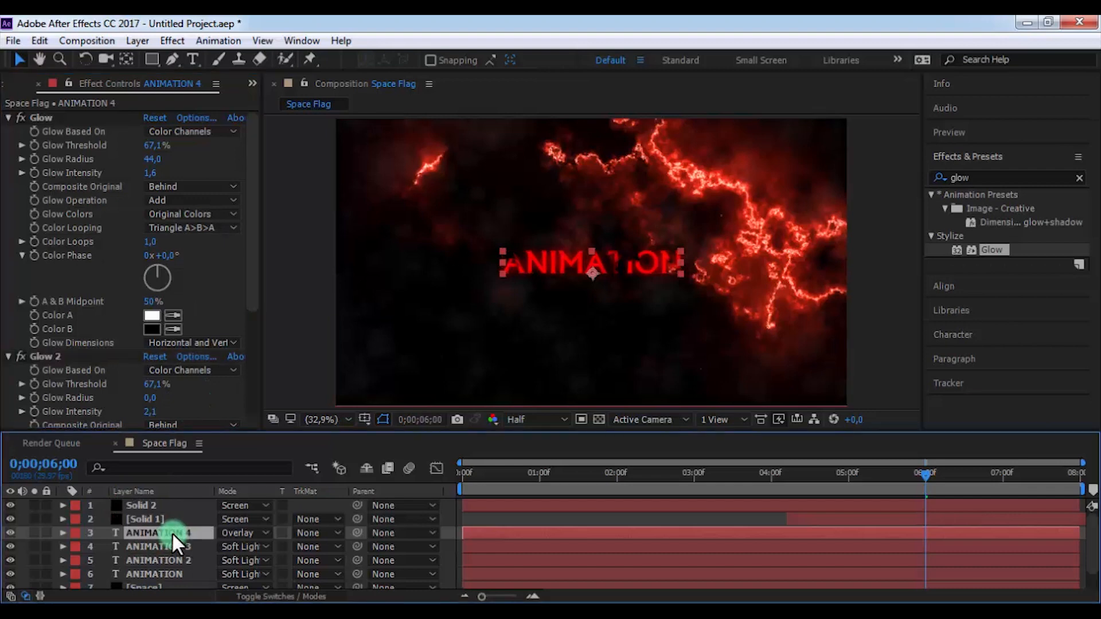
{"action": "left_click", "coordinate": [61, 532]}
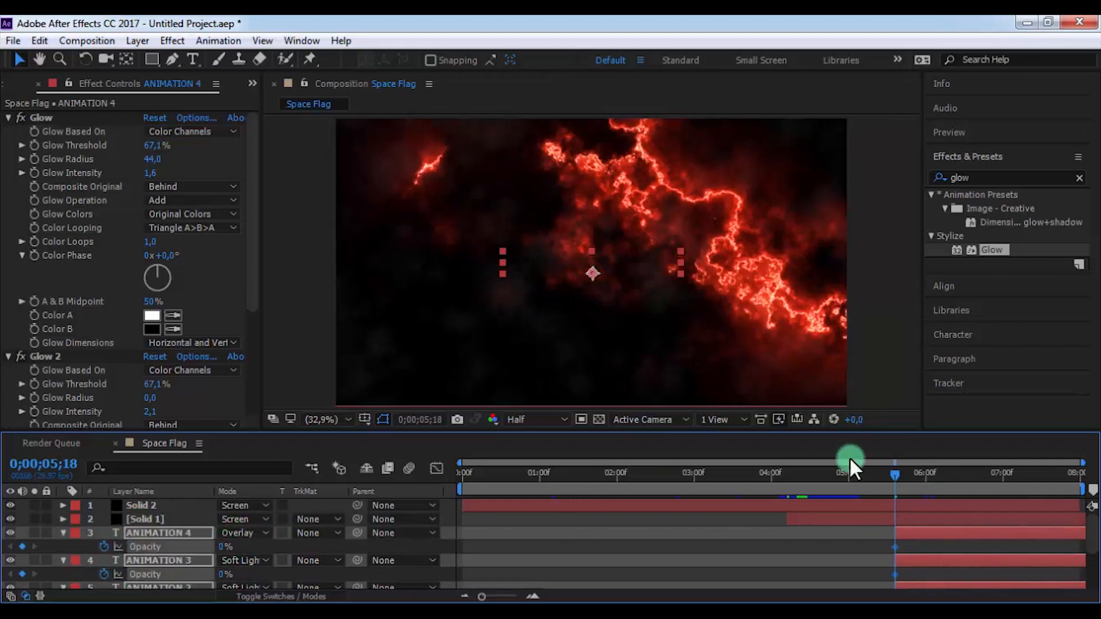
Scrub to check the text copies fading in near 5:18, then collapse their properties.
{"action": "left_click_drag", "start_coordinate": [849, 473], "coordinate": [944, 477]}
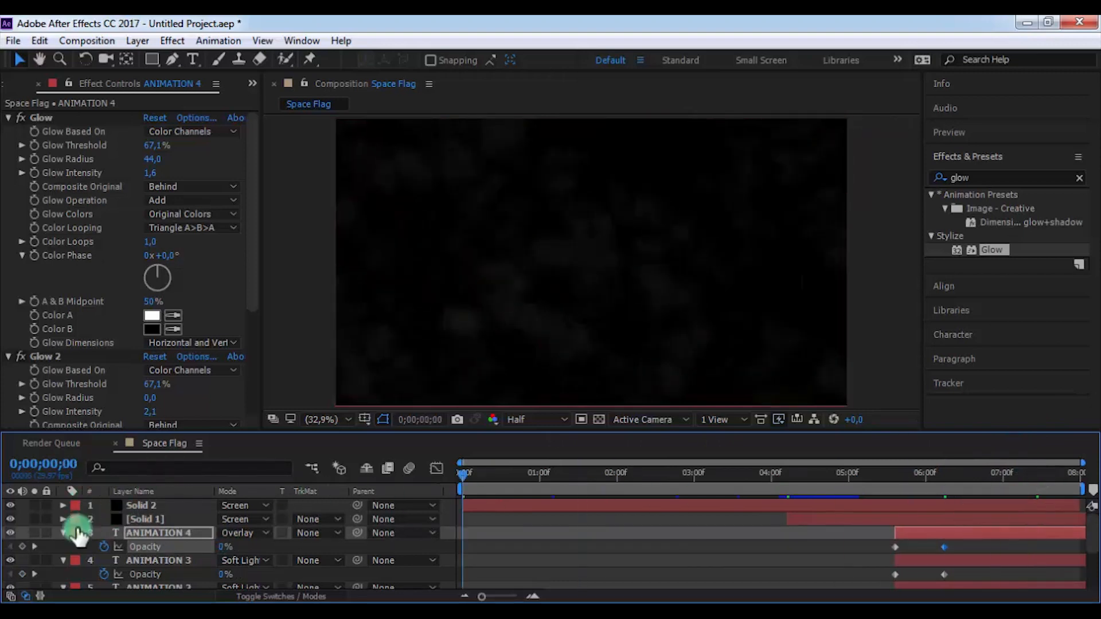
{"action": "left_click", "coordinate": [63, 531]}
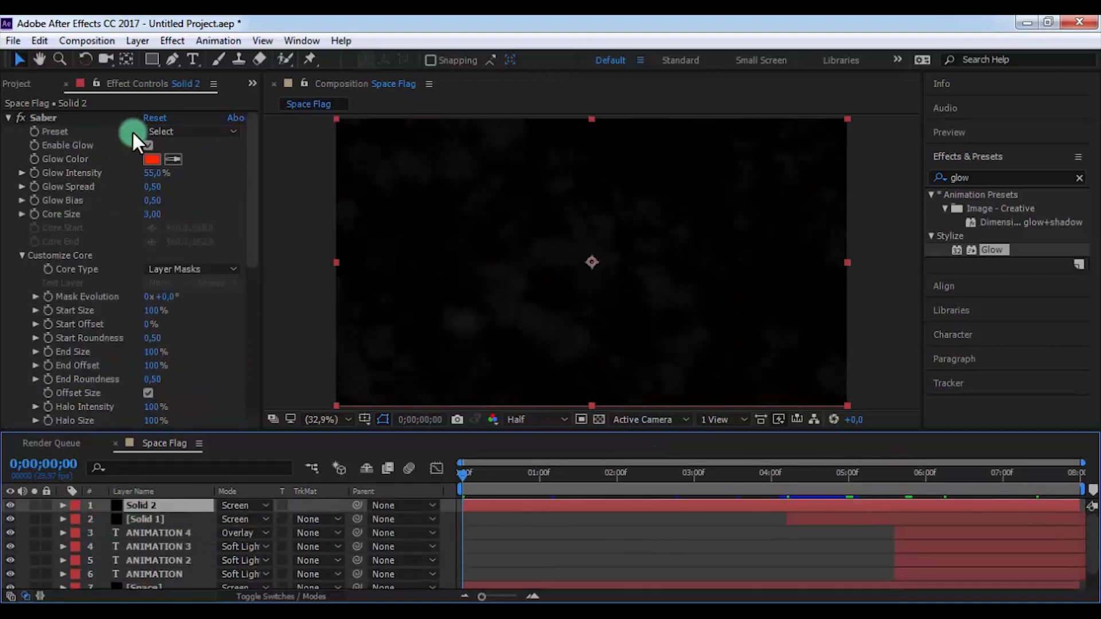
Create Camera 1 via Layer > New > Camera using the Two-Node 50mm preset.
{"action": "left_click", "coordinate": [137, 40]}
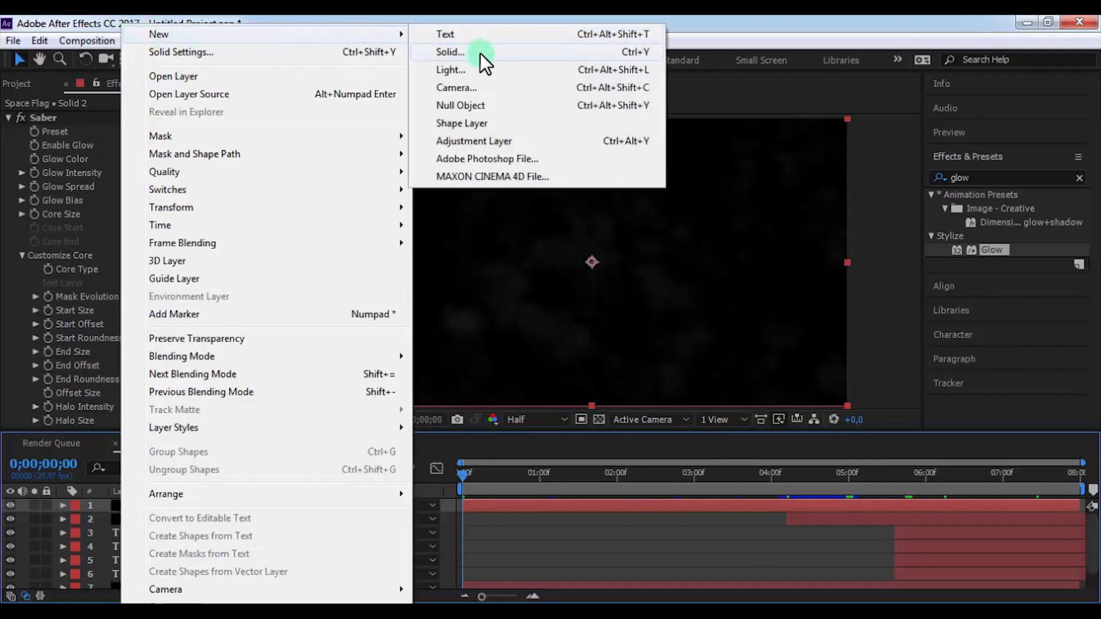
{"action": "mouse_move", "coordinate": [480, 113]}
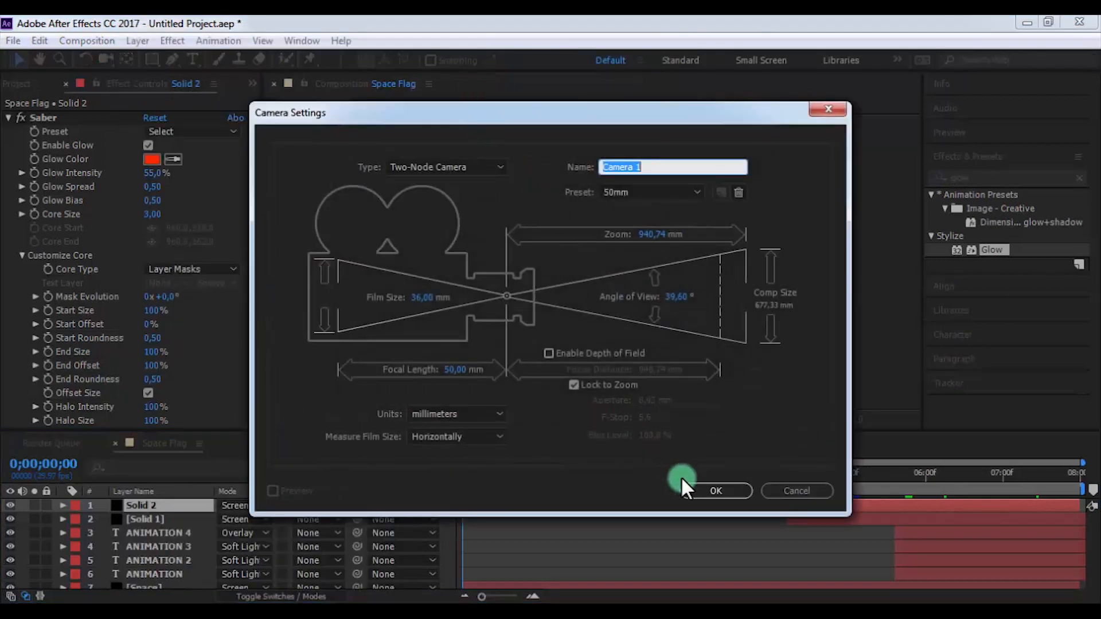
{"action": "left_click", "coordinate": [715, 491]}
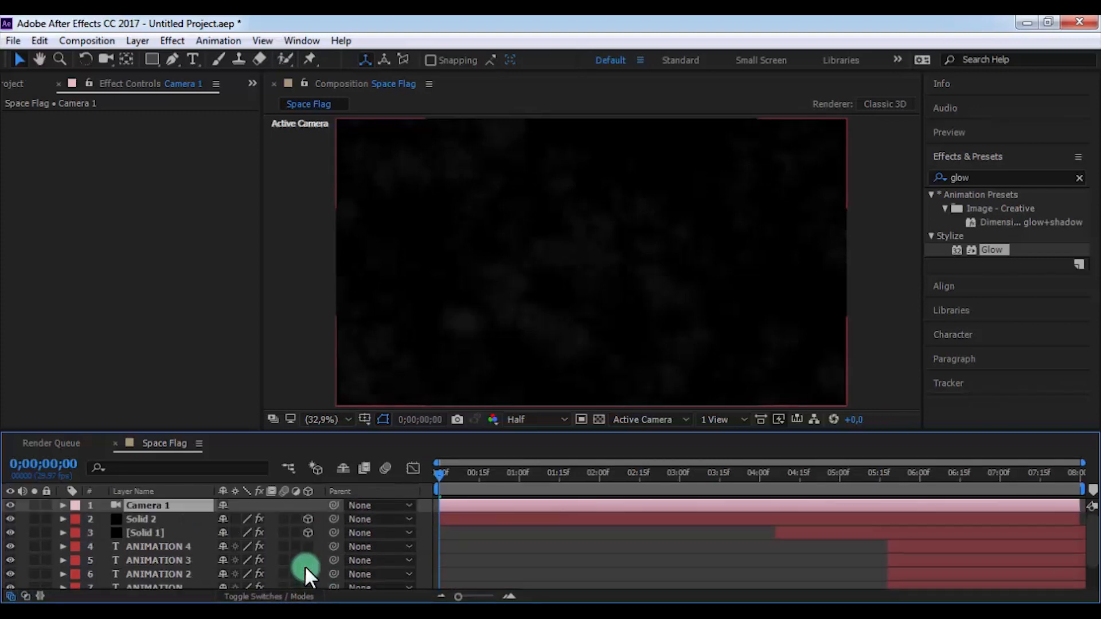
Make the layers 3D and keyframe Camera 1 rolling to 355° and pushing to Z -2302.7 at 7:29.
{"action": "left_click", "coordinate": [62, 505]}
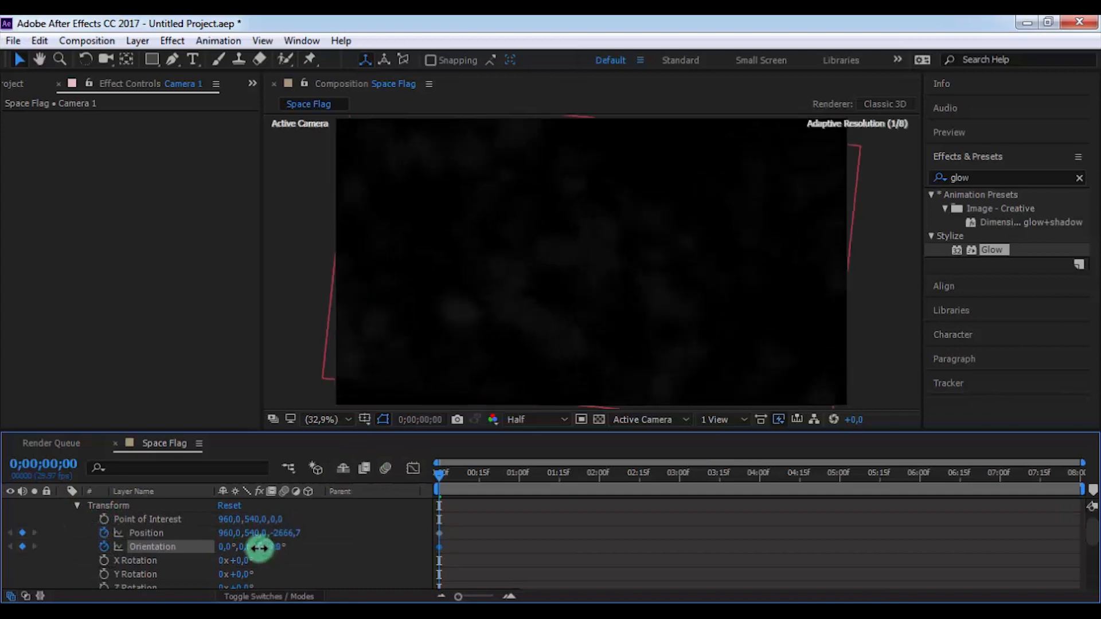
{"action": "left_click_drag", "start_coordinate": [256, 547], "coordinate": [269, 550]}
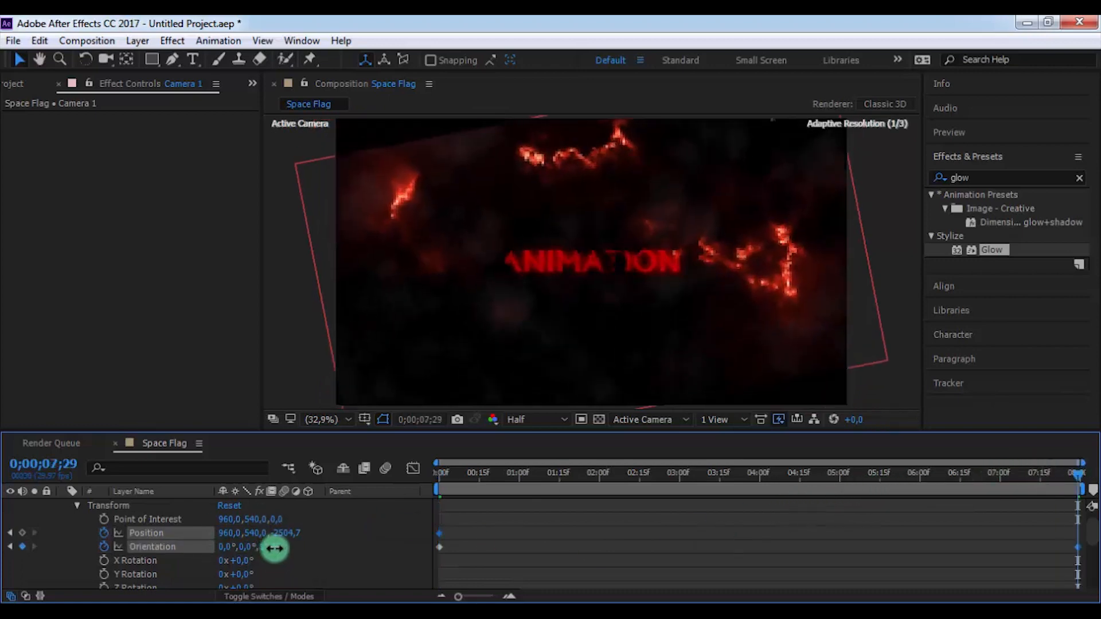
{"action": "left_click_drag", "start_coordinate": [274, 549], "coordinate": [442, 530]}
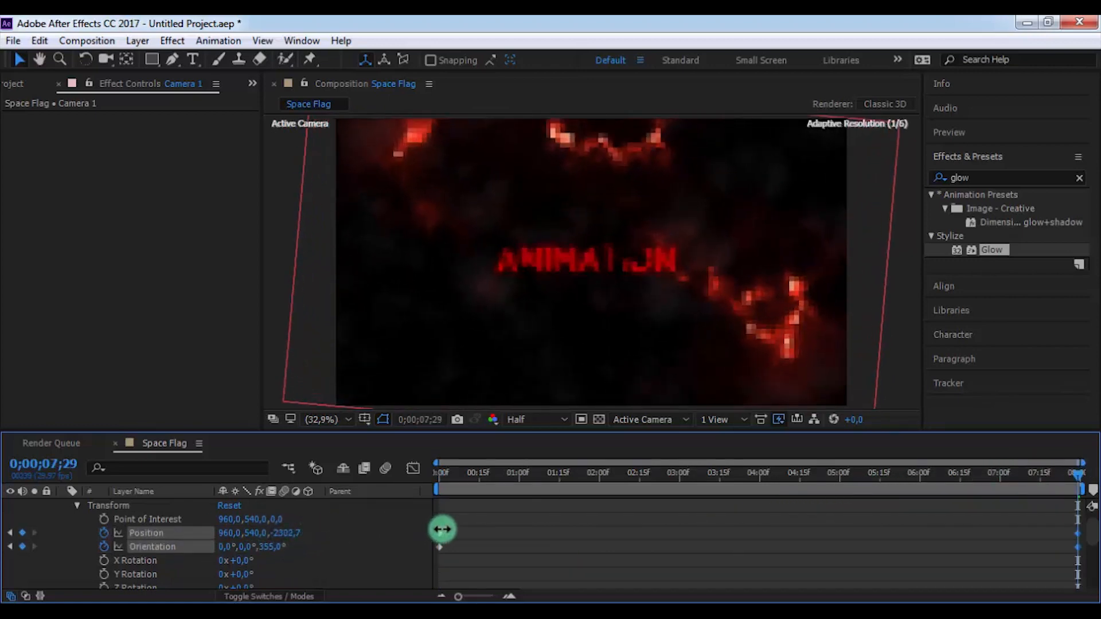
{"action": "left_click_drag", "start_coordinate": [446, 484], "coordinate": [785, 484]}
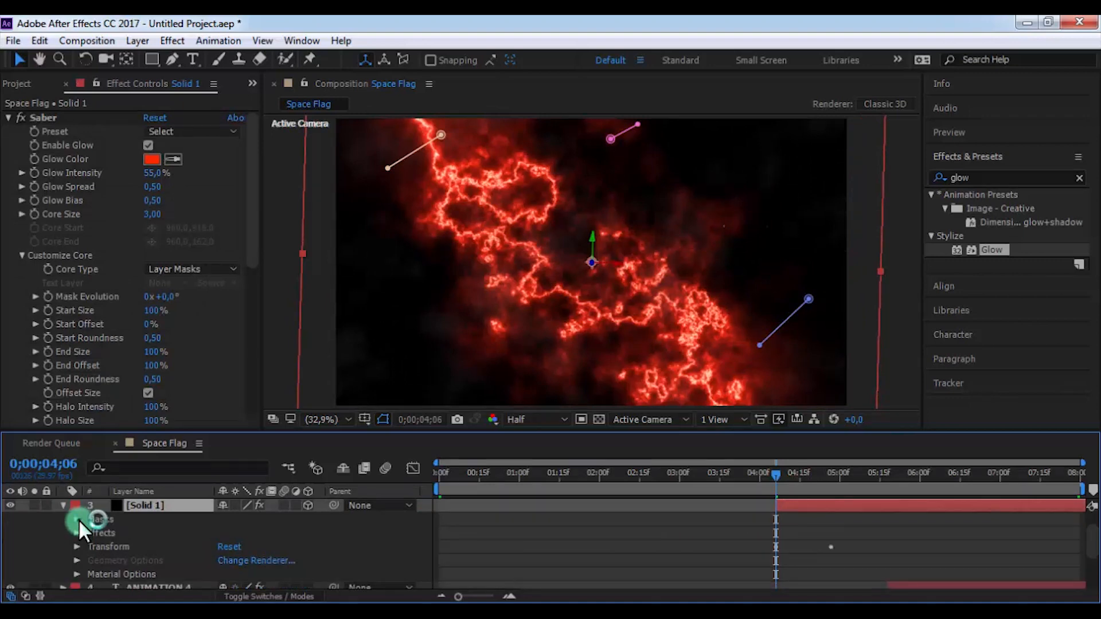
Keyframe Solid 1's mask paths and reshape the first and third streak masks at 7:29.
{"action": "left_click", "coordinate": [90, 526]}
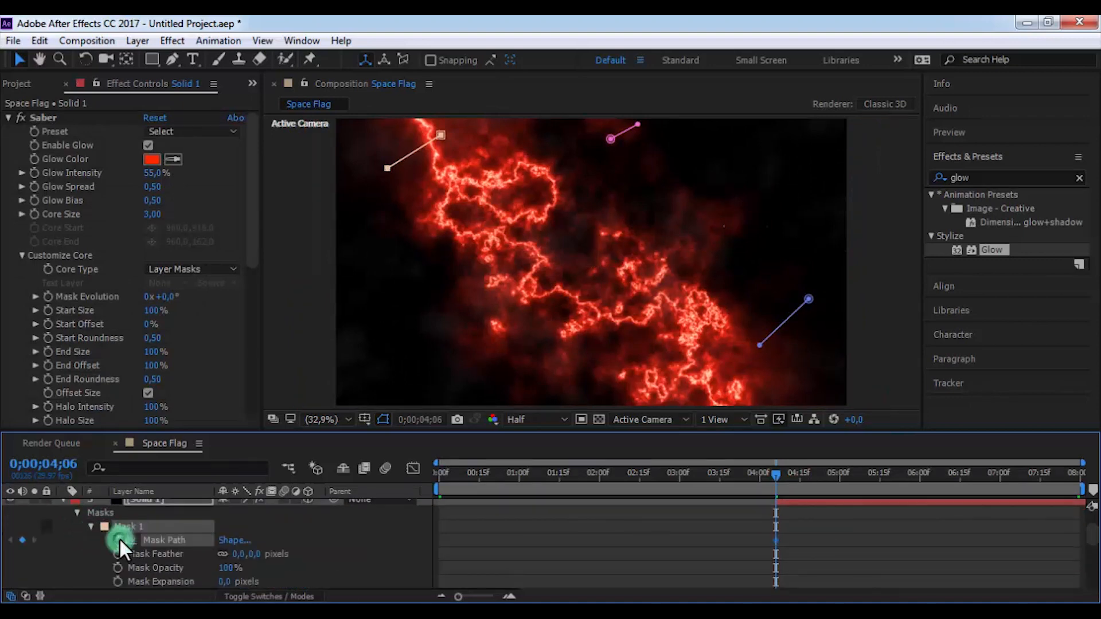
{"action": "left_click_drag", "start_coordinate": [775, 474], "coordinate": [1086, 474]}
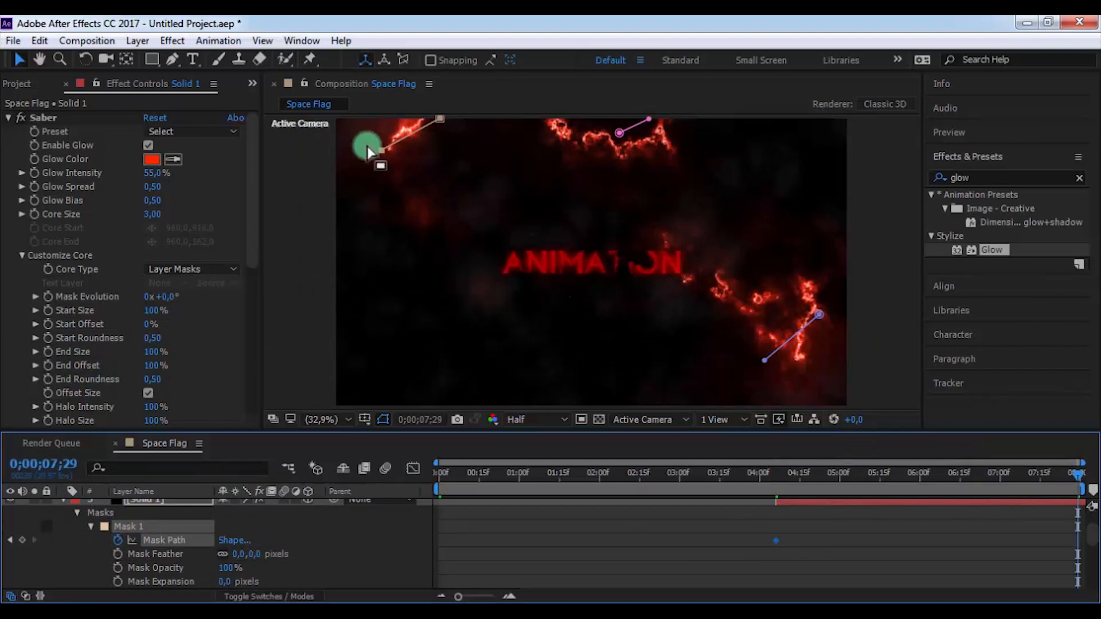
{"action": "left_click_drag", "start_coordinate": [365, 144], "coordinate": [432, 151]}
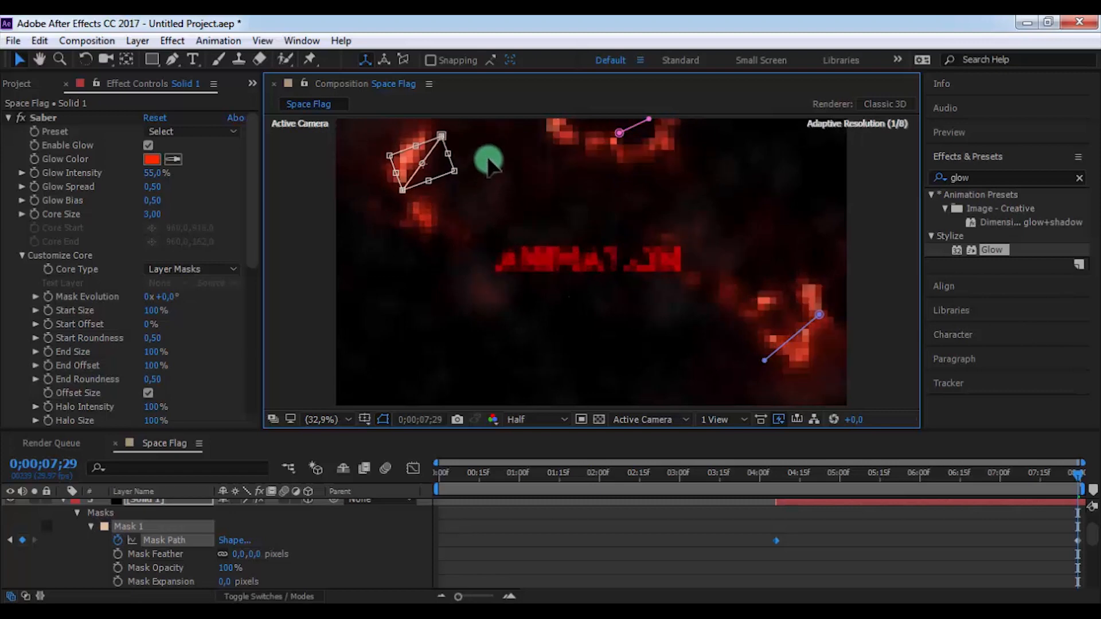
{"action": "left_click_drag", "start_coordinate": [489, 160], "coordinate": [412, 208]}
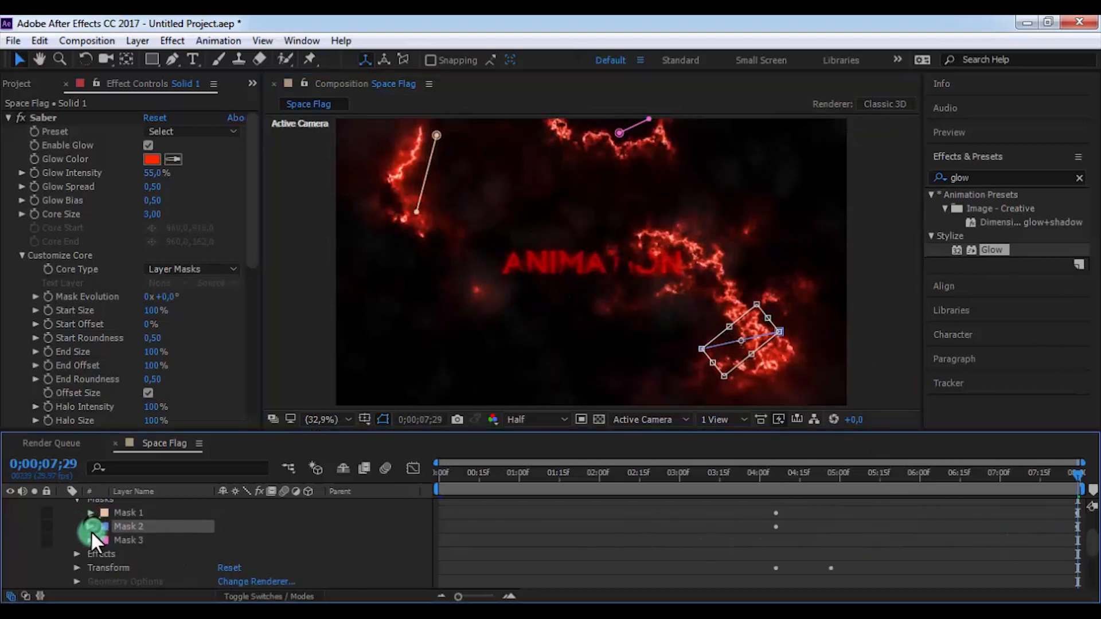
{"action": "left_click", "coordinate": [775, 472]}
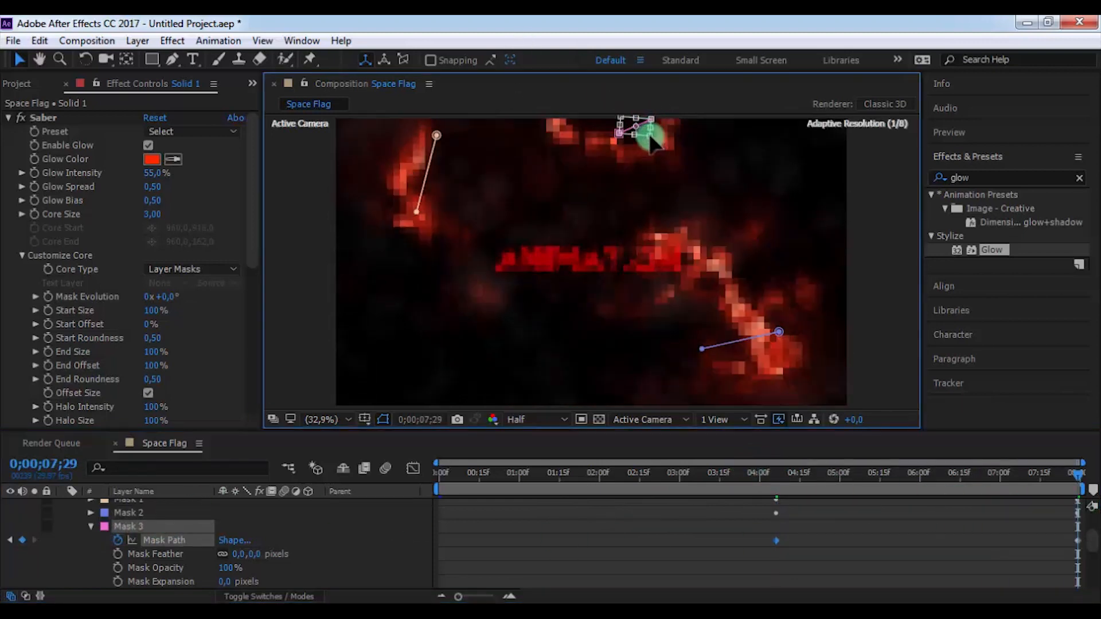
{"action": "left_click_drag", "start_coordinate": [642, 134], "coordinate": [684, 133]}
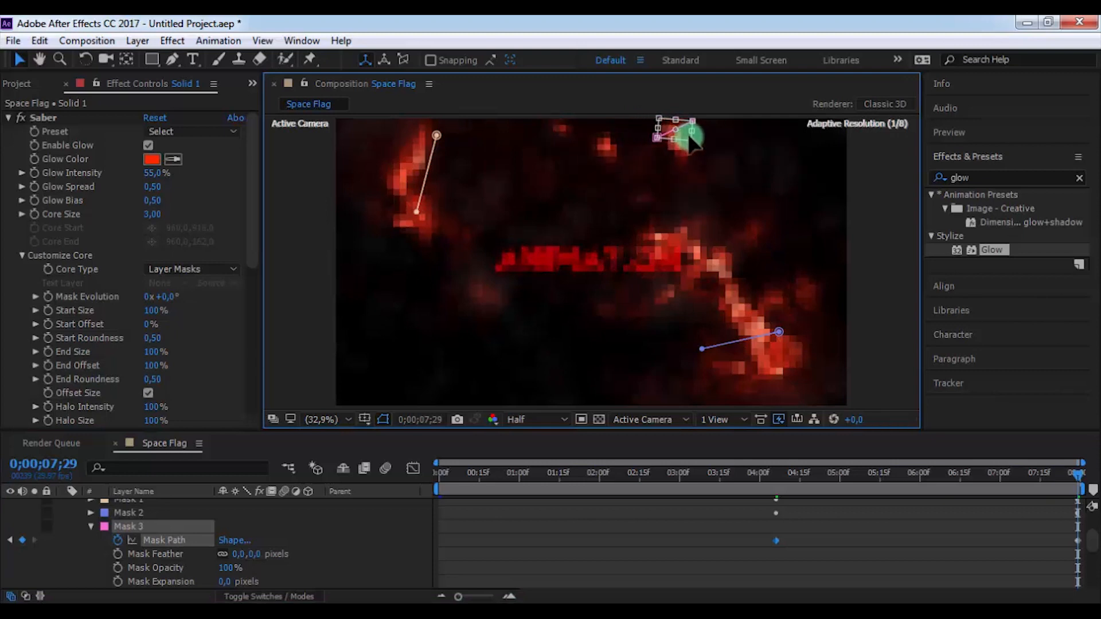